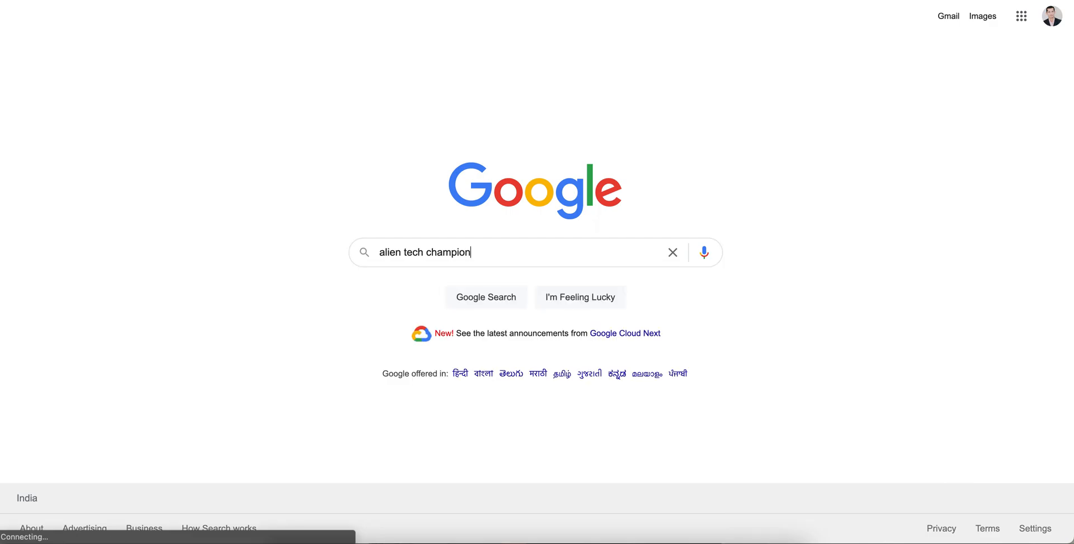
Search Google for 'alien tech champion' and browse the YouTube channel results
key("enter")
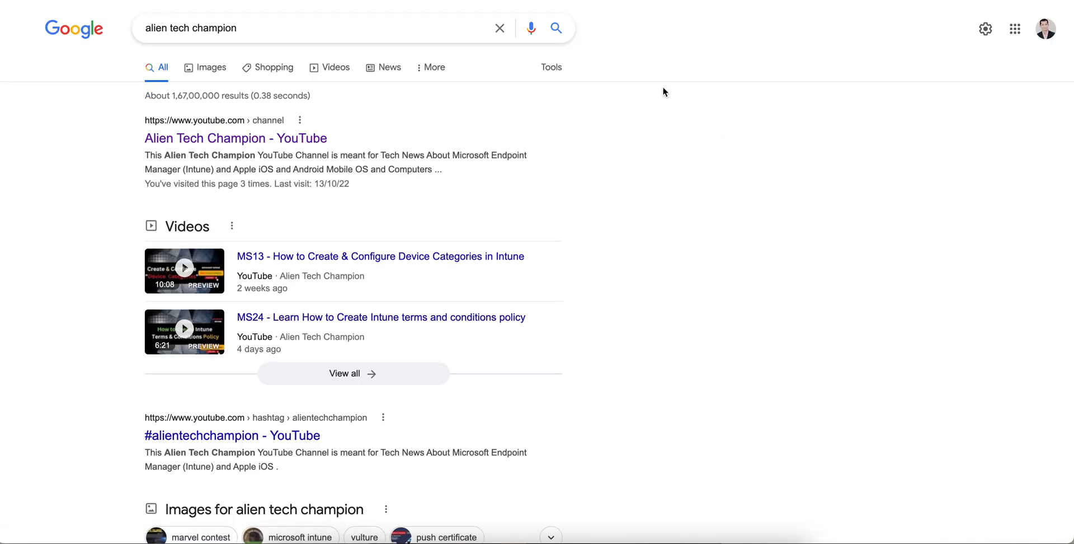
mouse_move(419, 115)
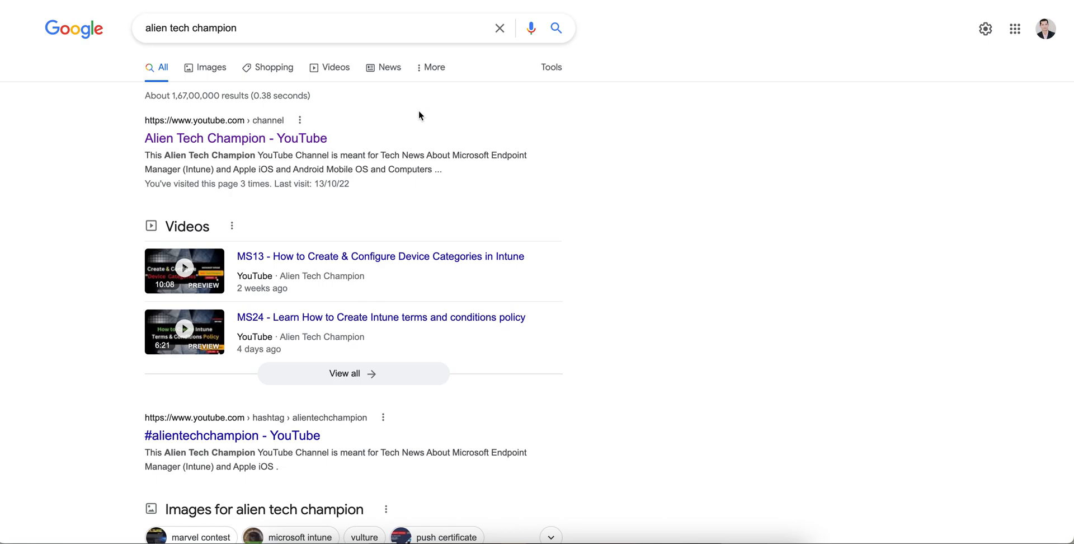
left_click(315, 28)
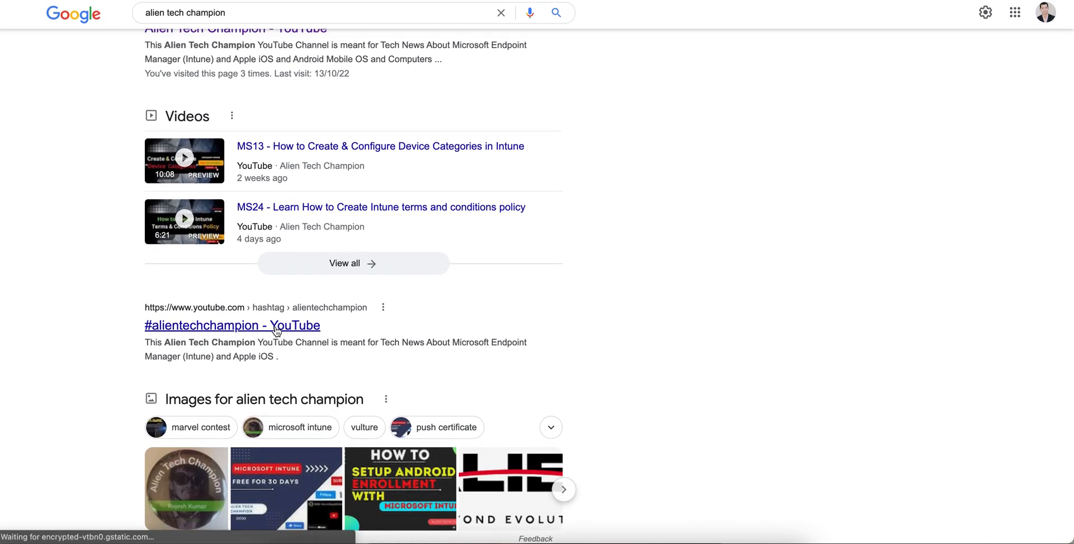
left_click(232, 325)
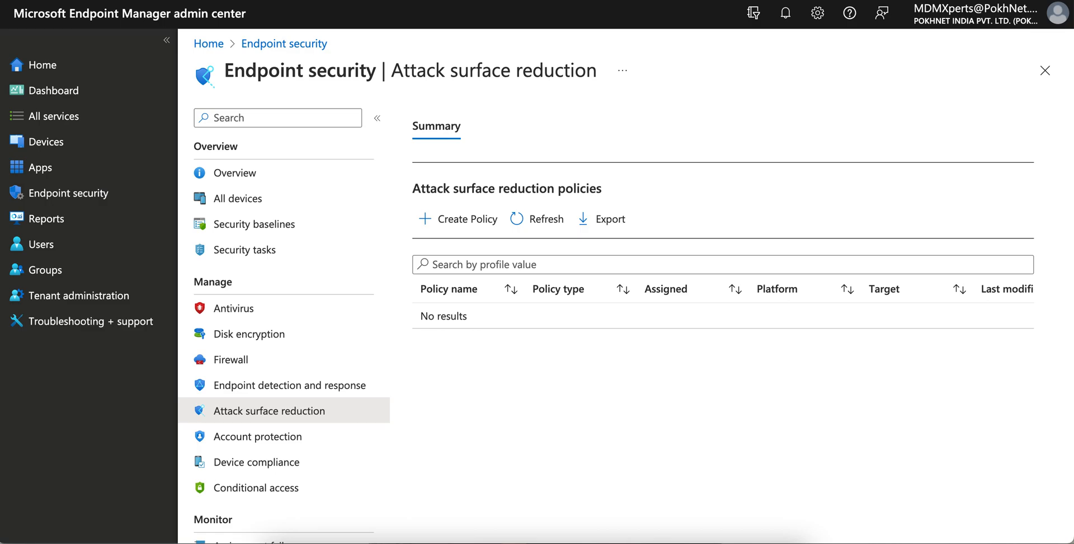
mouse_move(225, 31)
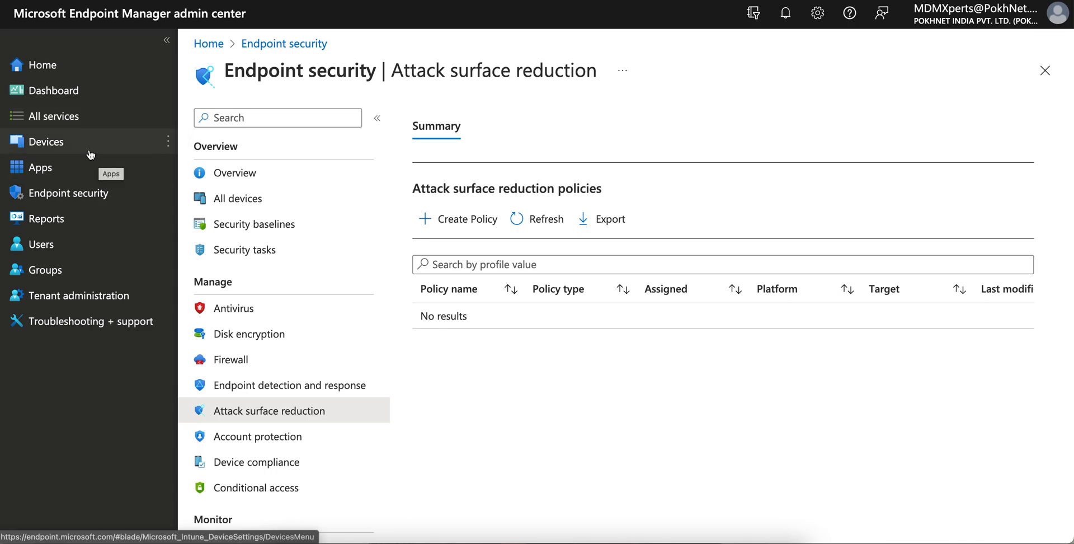
left_click(240, 171)
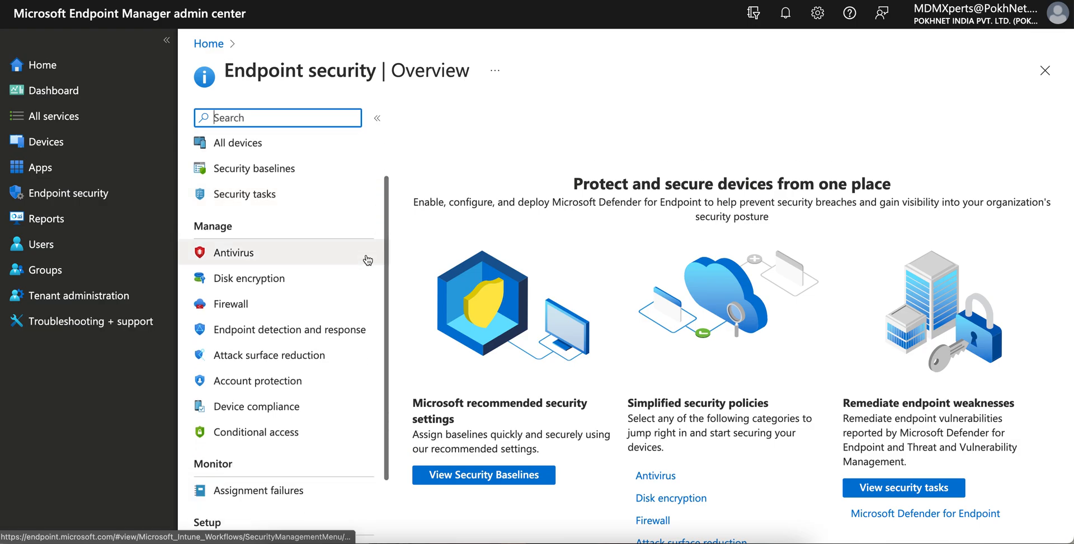
mouse_move(268, 355)
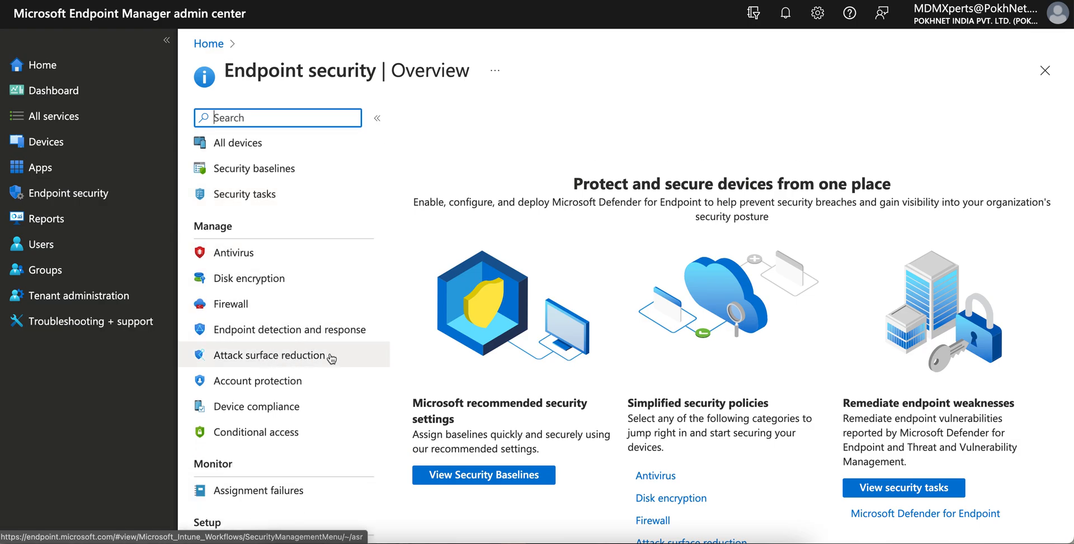
left_click(269, 355)
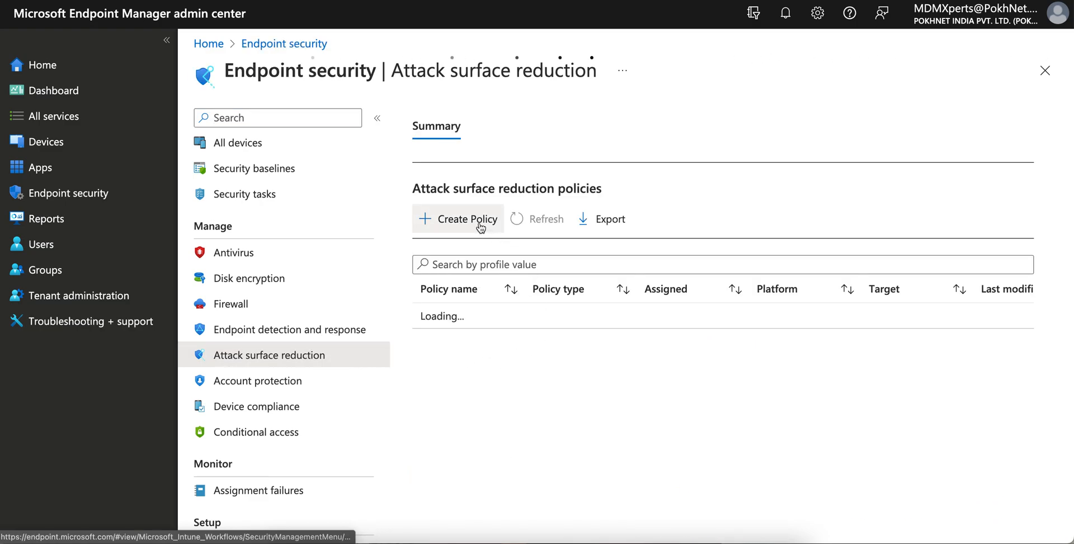
Create a new policy with platform 'Windows 10 and later' and profile 'Device control'
left_click(458, 218)
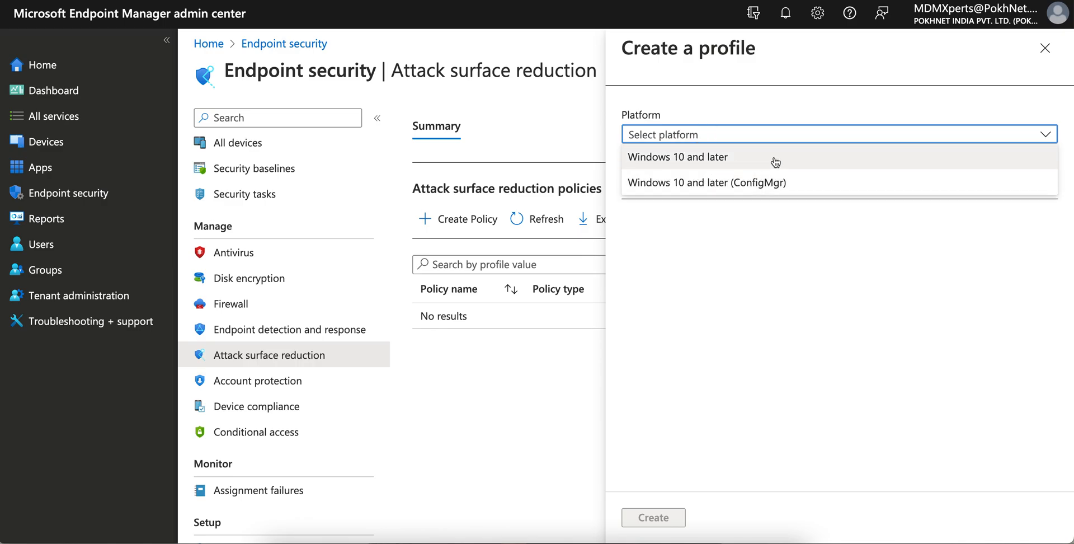
mouse_move(811, 165)
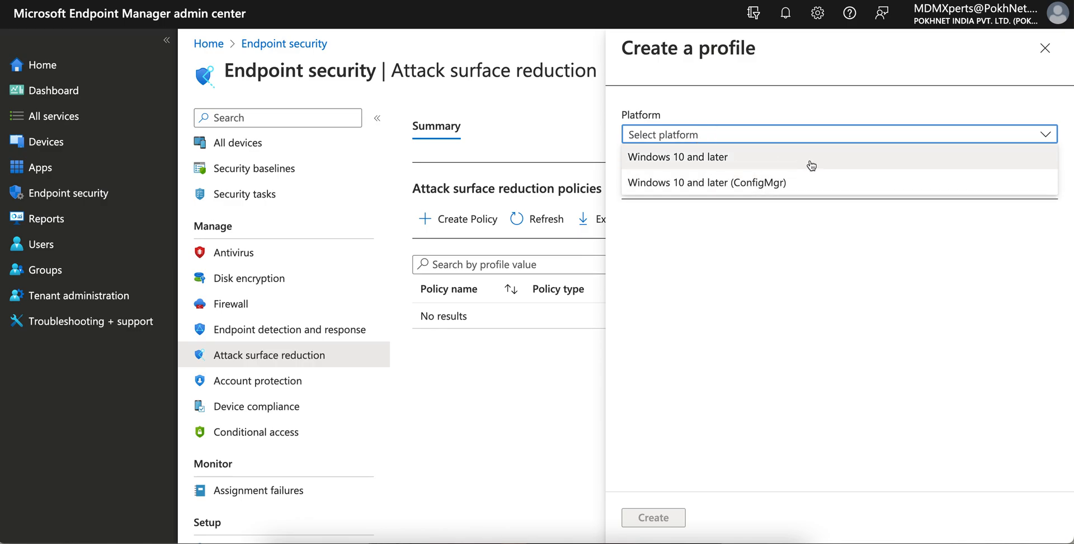
mouse_move(753, 160)
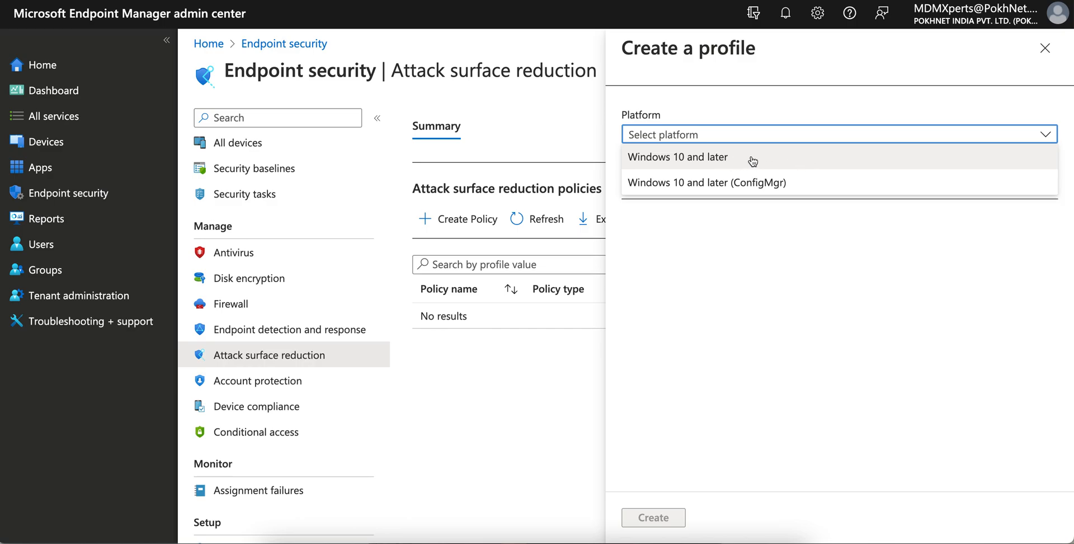
mouse_move(732, 161)
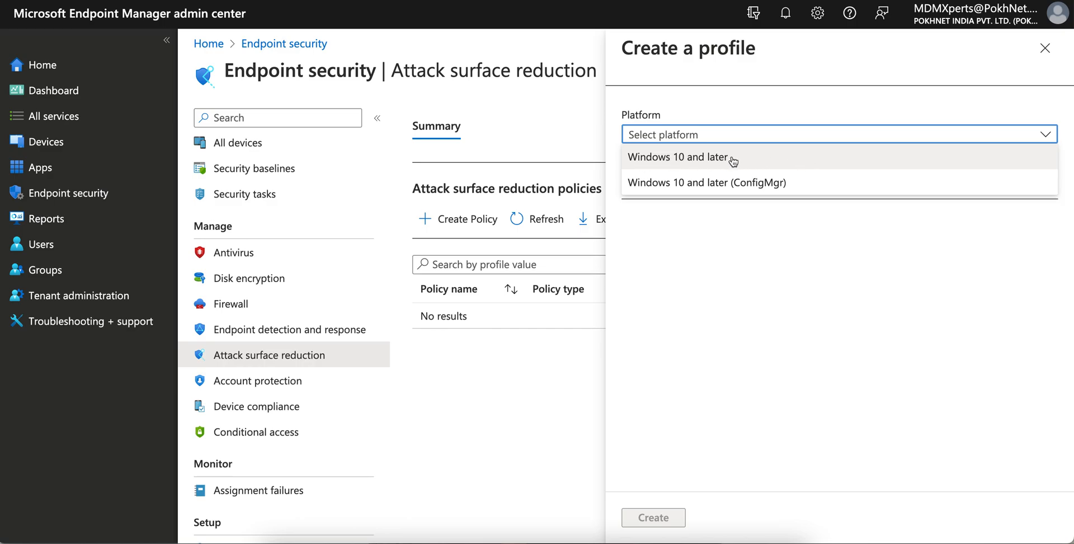
mouse_move(812, 193)
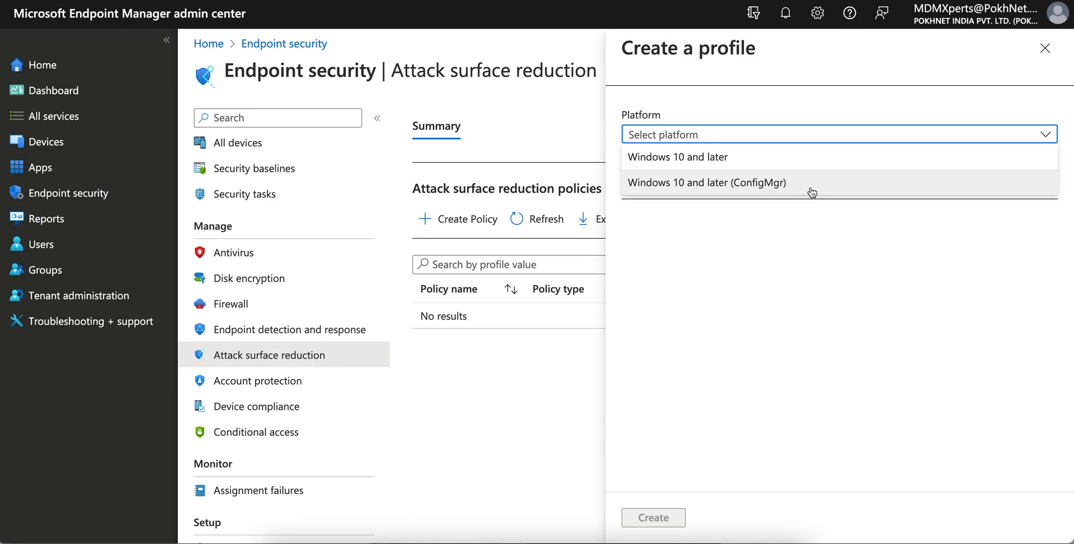
mouse_move(808, 185)
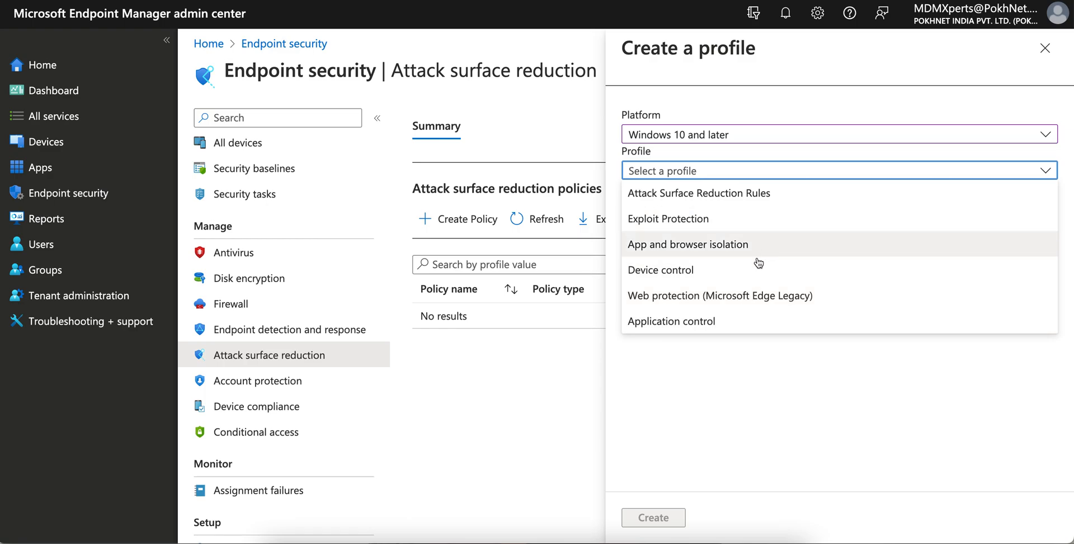
mouse_move(754, 270)
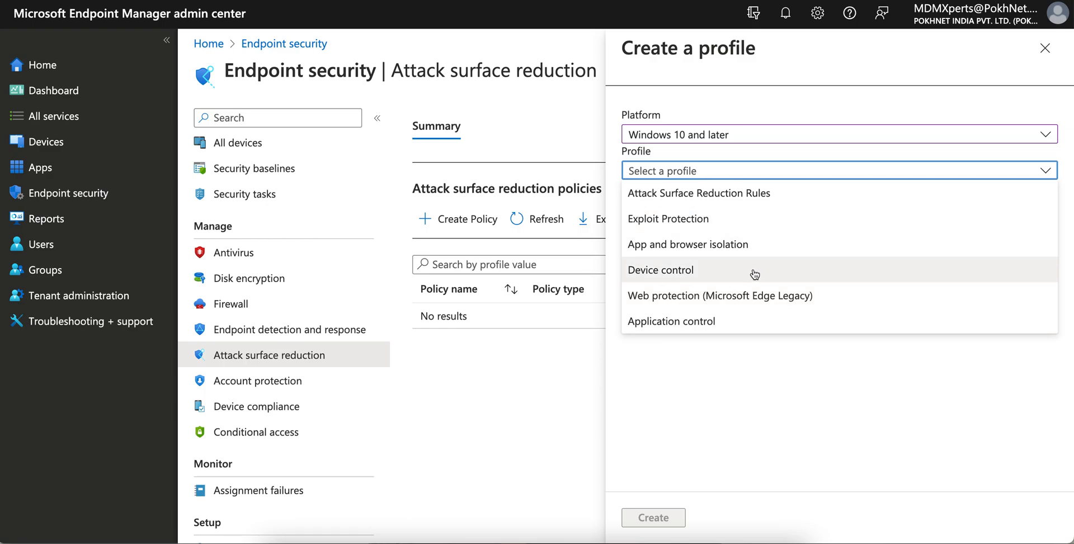
mouse_move(728, 275)
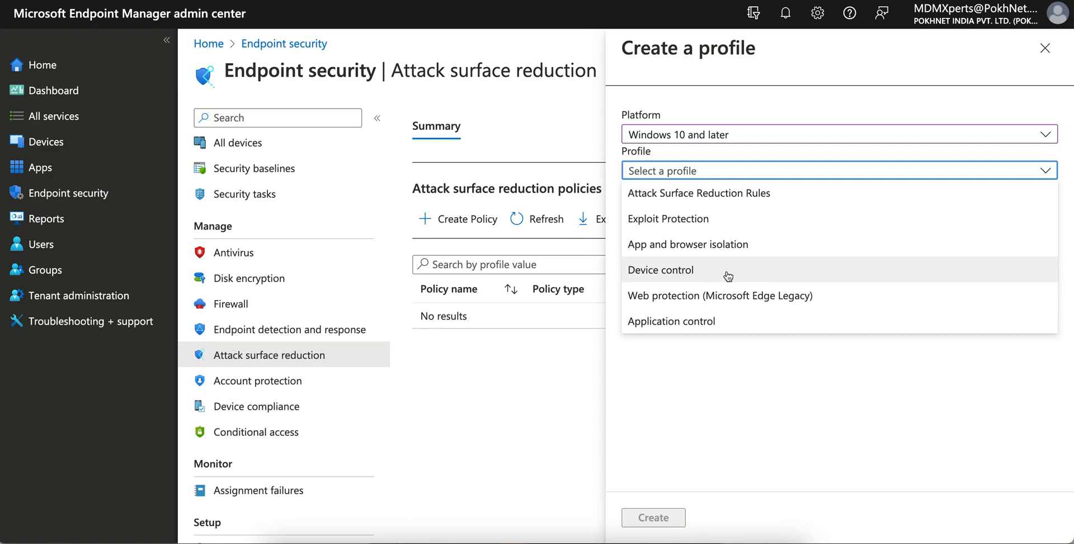
left_click(660, 269)
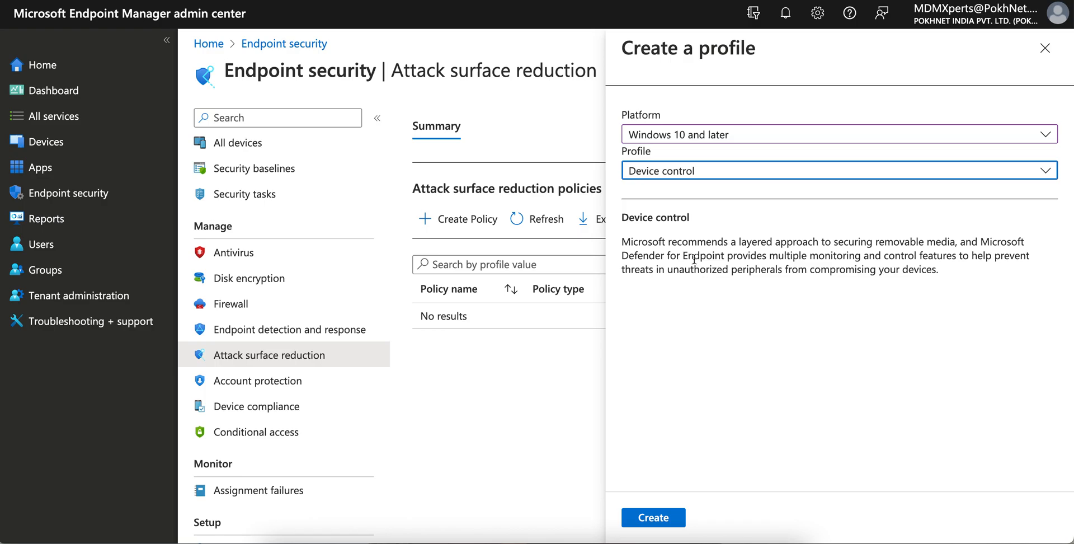
left_click_drag(666, 242, 846, 242)
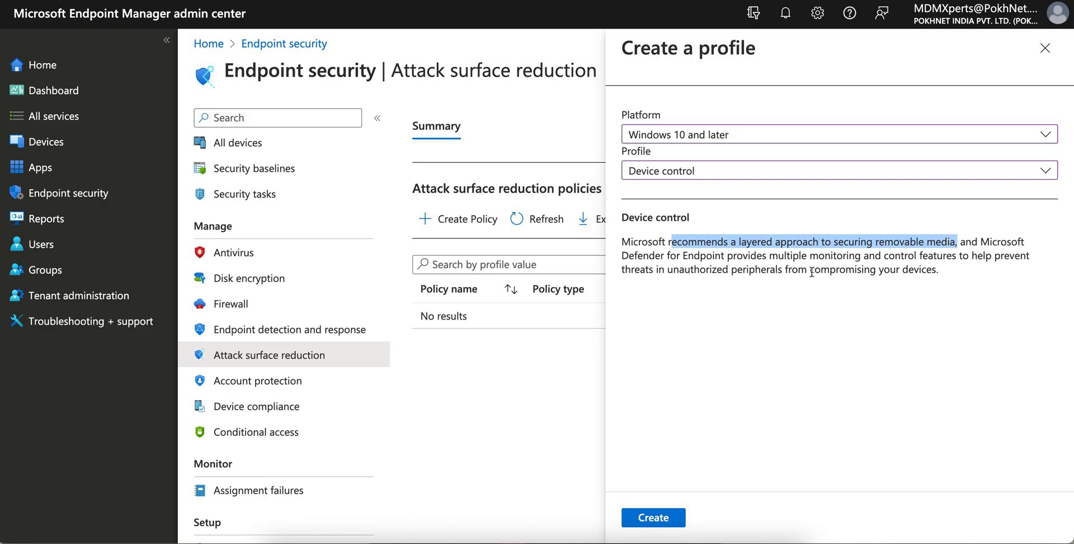
mouse_move(815, 335)
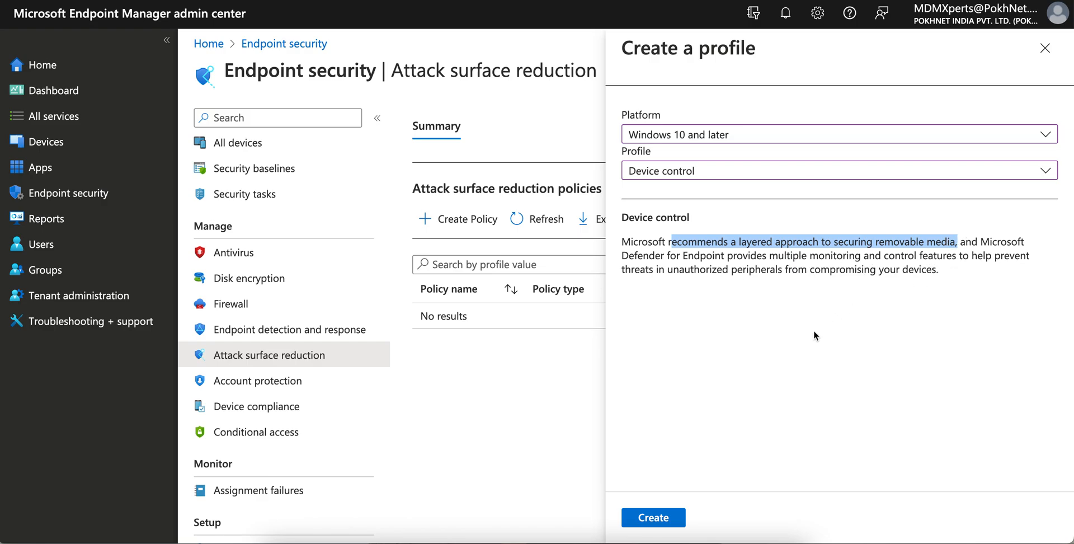
mouse_move(754, 451)
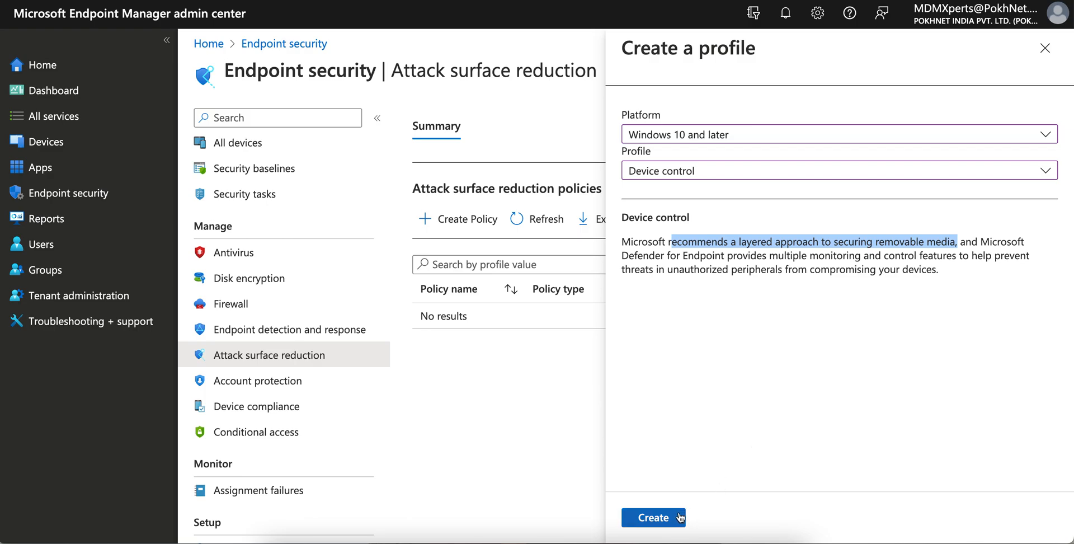
left_click(651, 517)
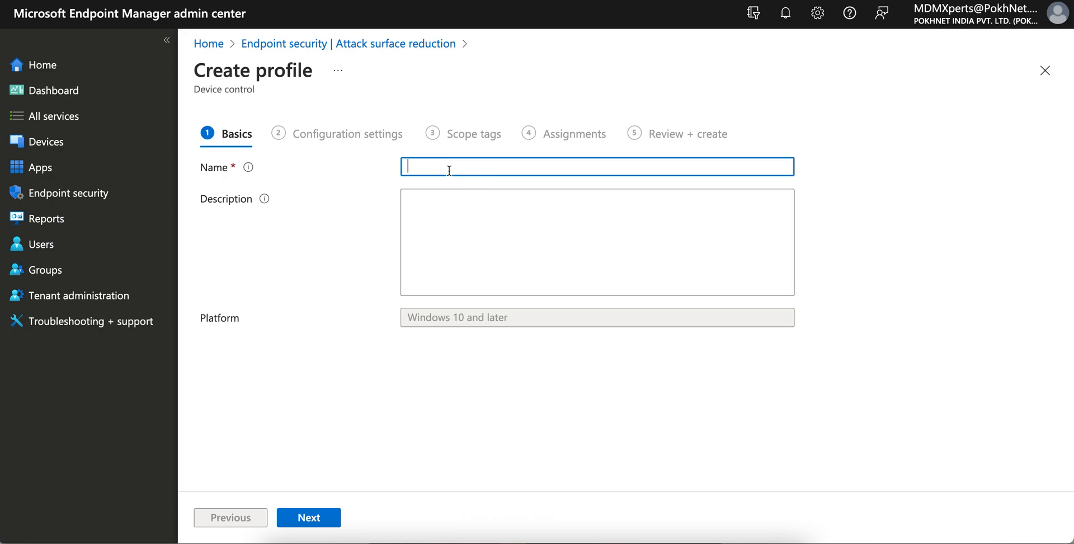
Enter 'Block USB External Media' as the profile's name and description
type("Block USB External Media")
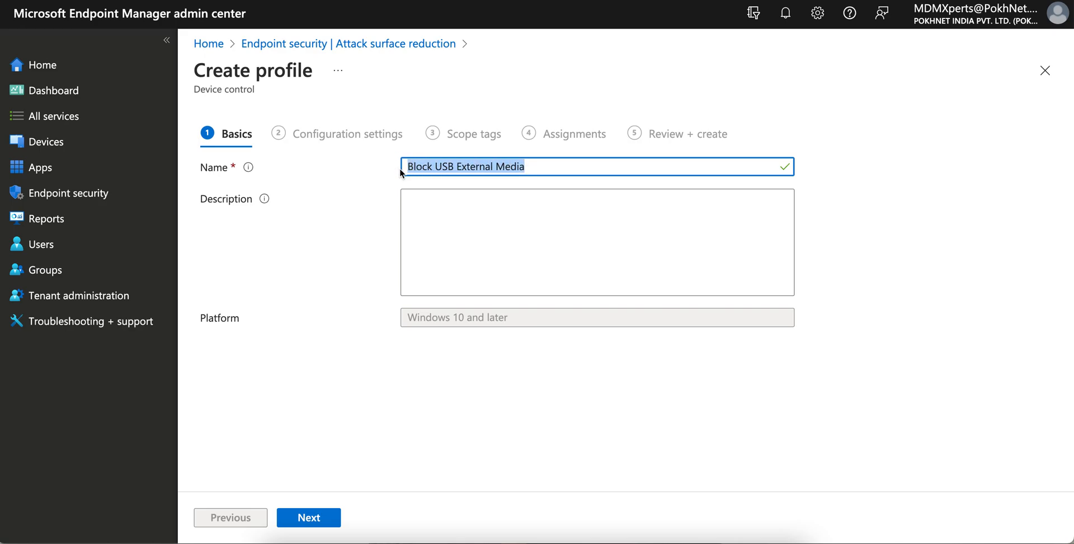
type("Block USB External Media")
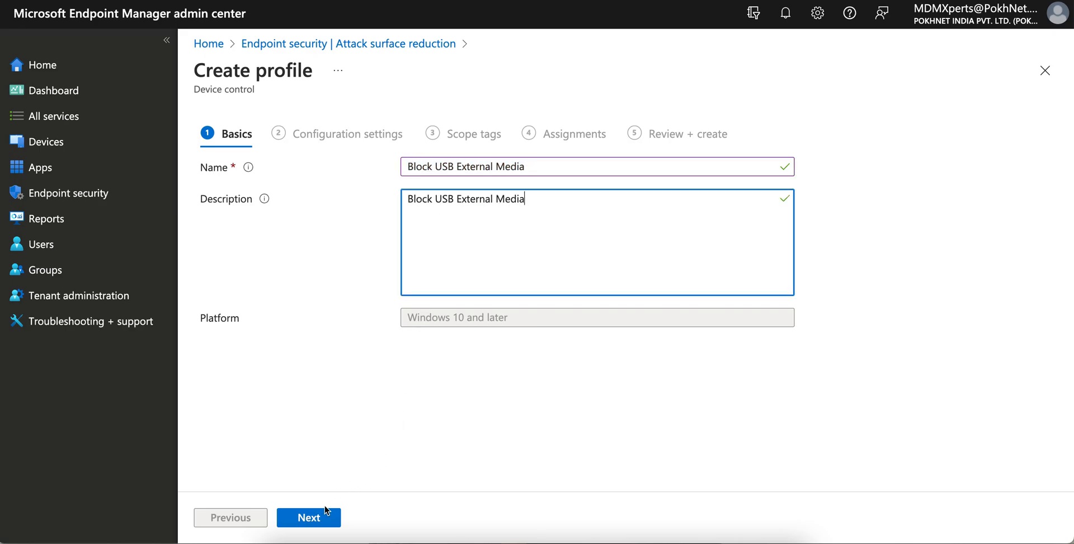
left_click(309, 517)
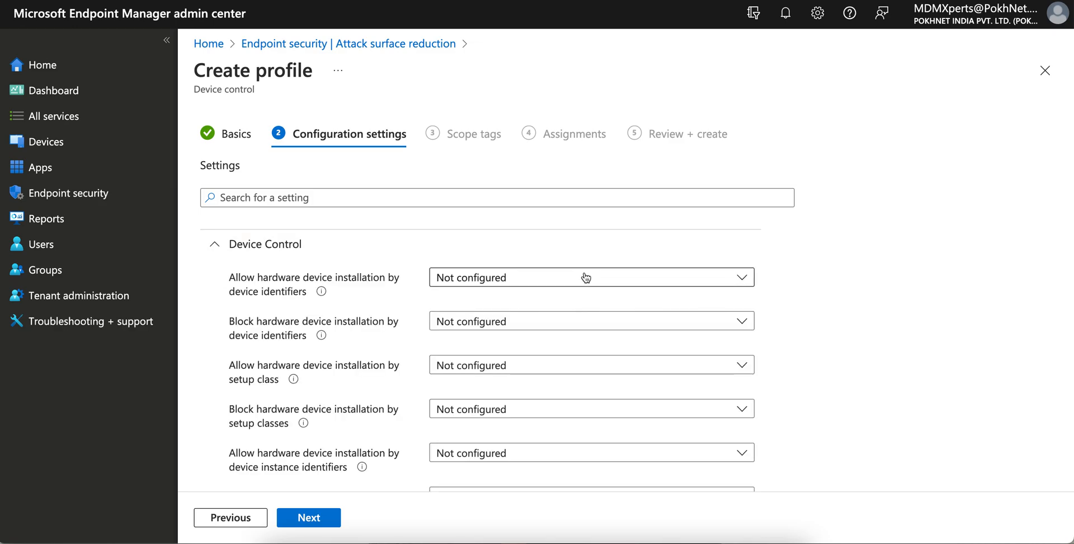
mouse_move(349, 307)
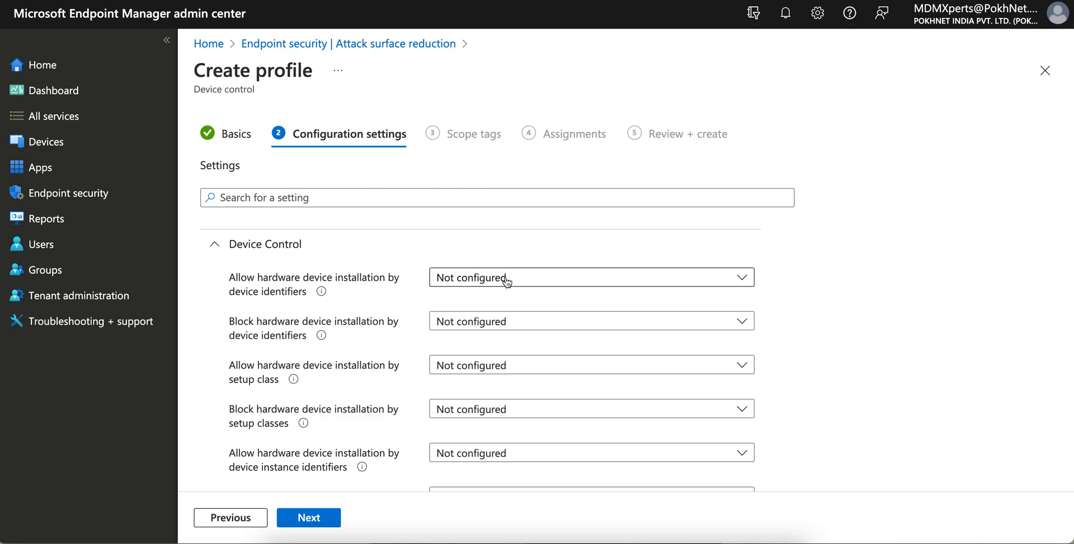
mouse_move(407, 294)
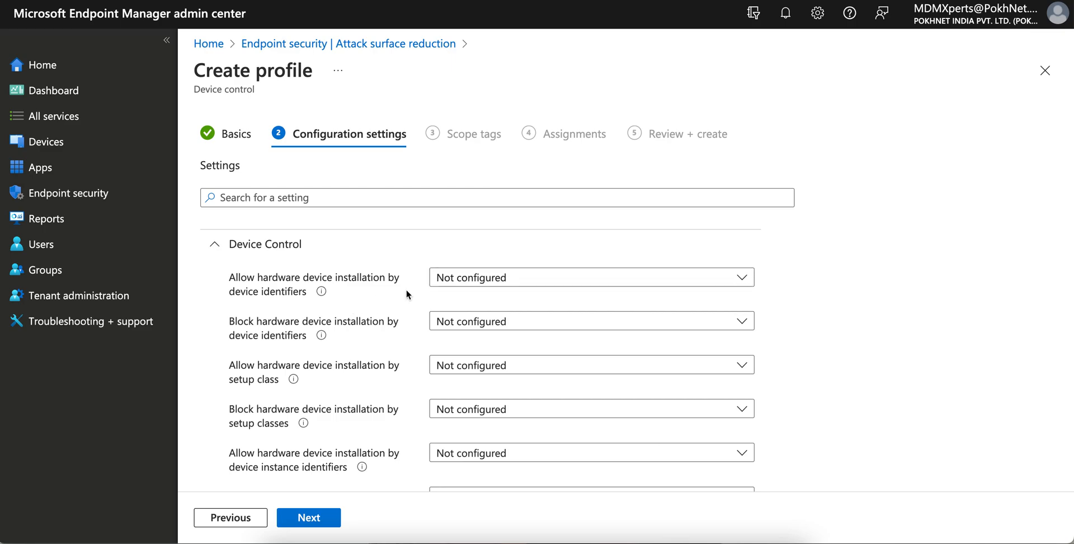
mouse_move(506, 277)
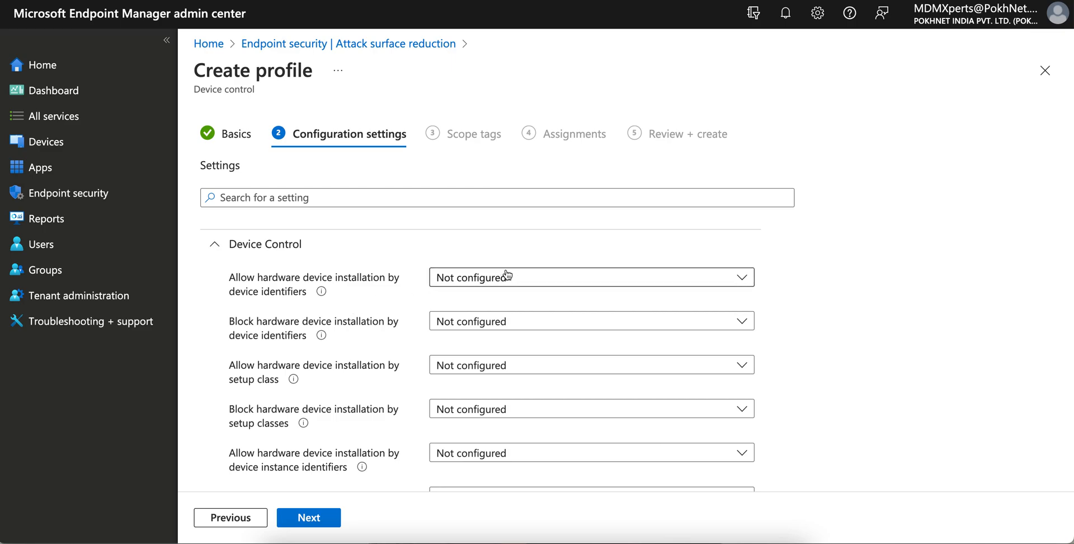
mouse_move(335, 300)
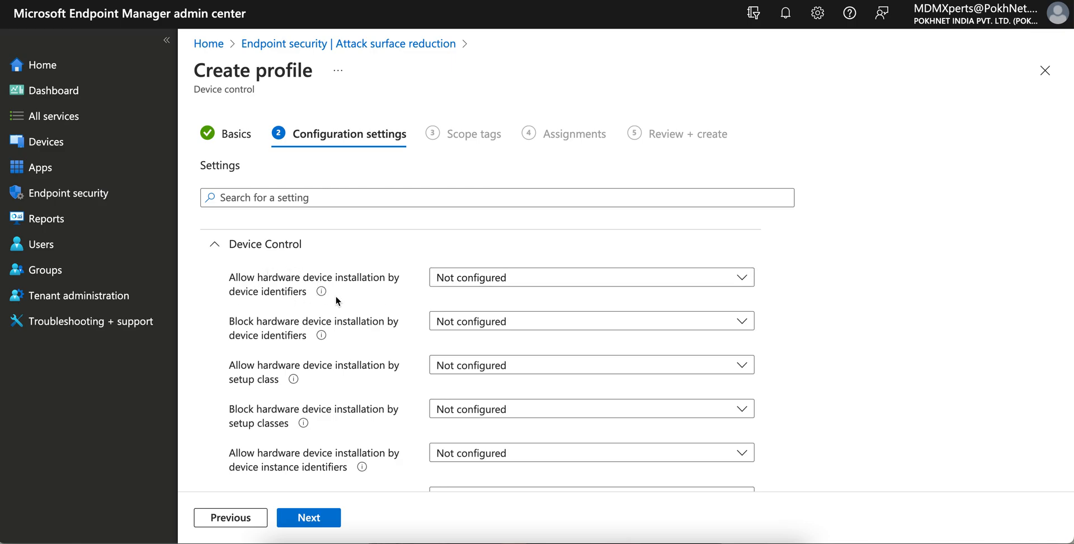
left_click(588, 277)
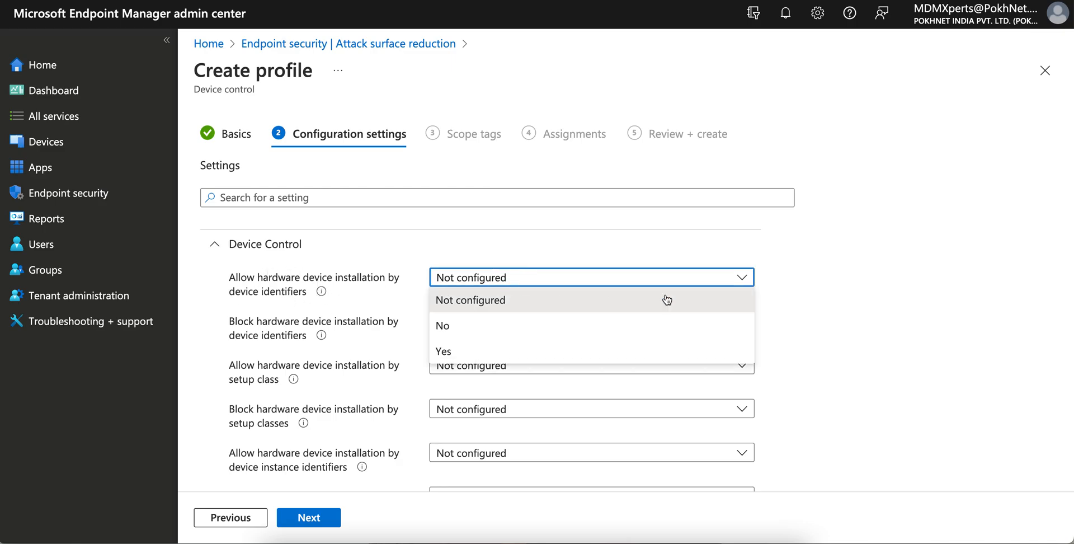
left_click(470, 299)
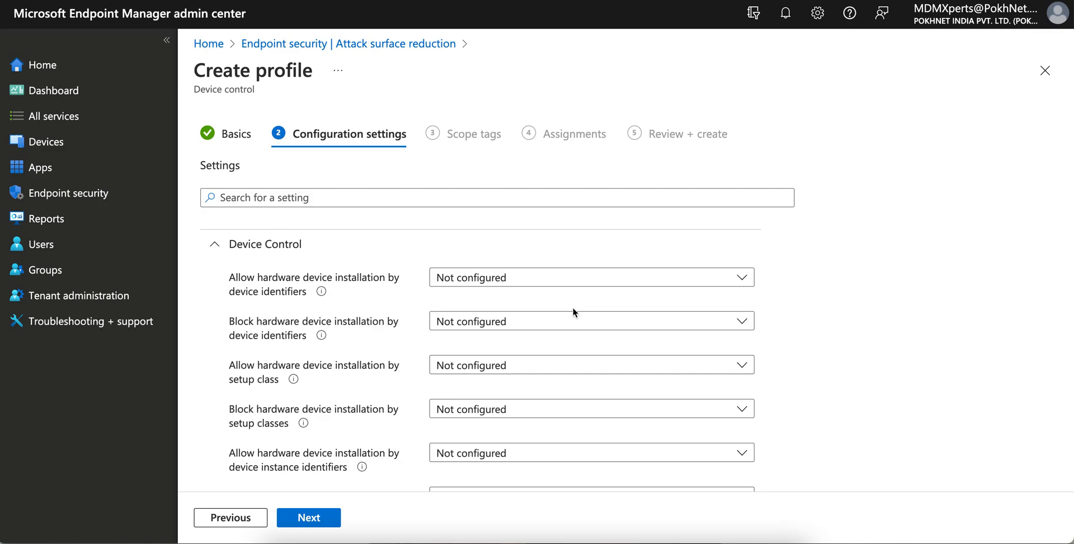
scroll("down", 3)
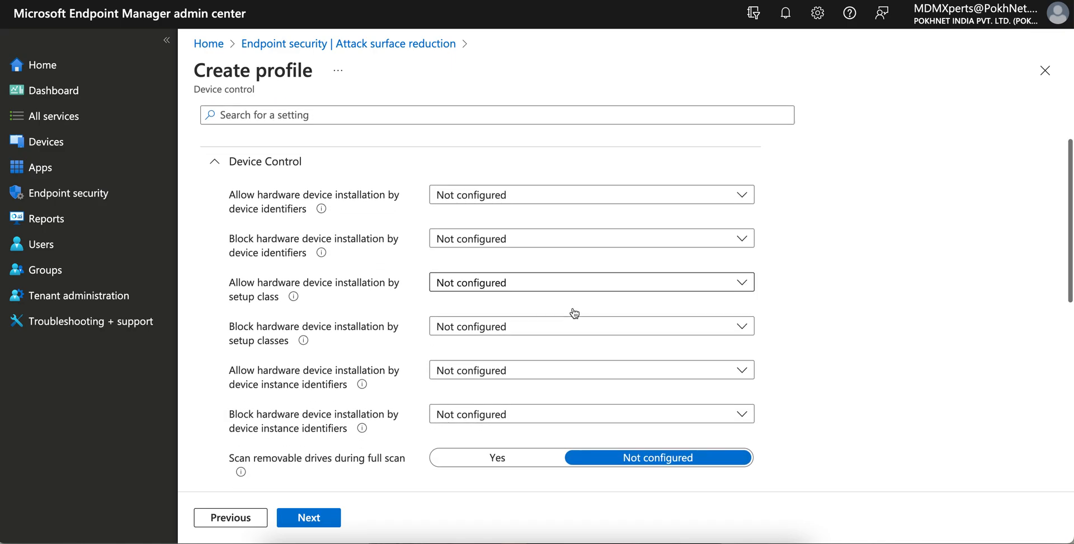
mouse_move(532, 288)
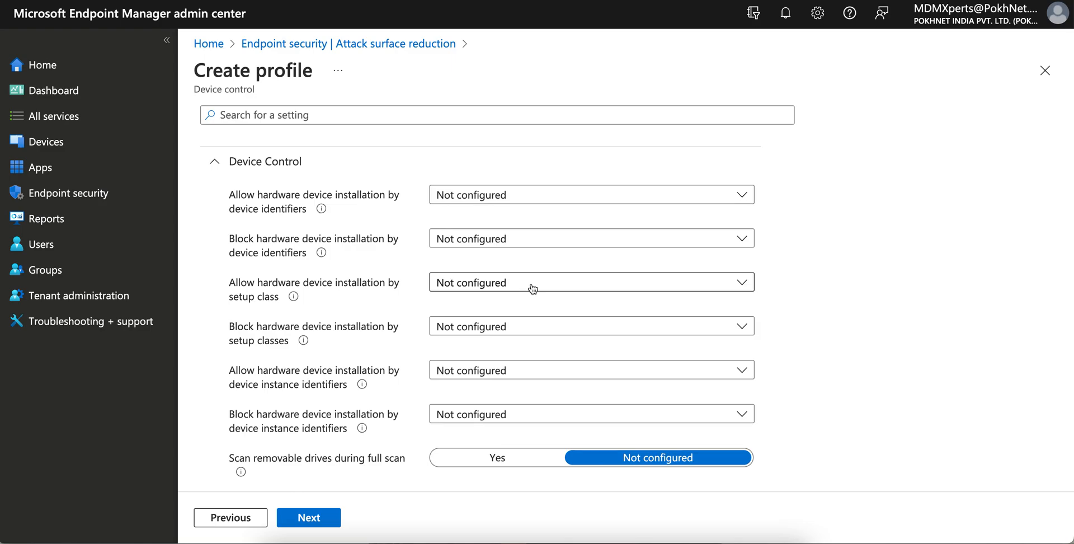
mouse_move(392, 226)
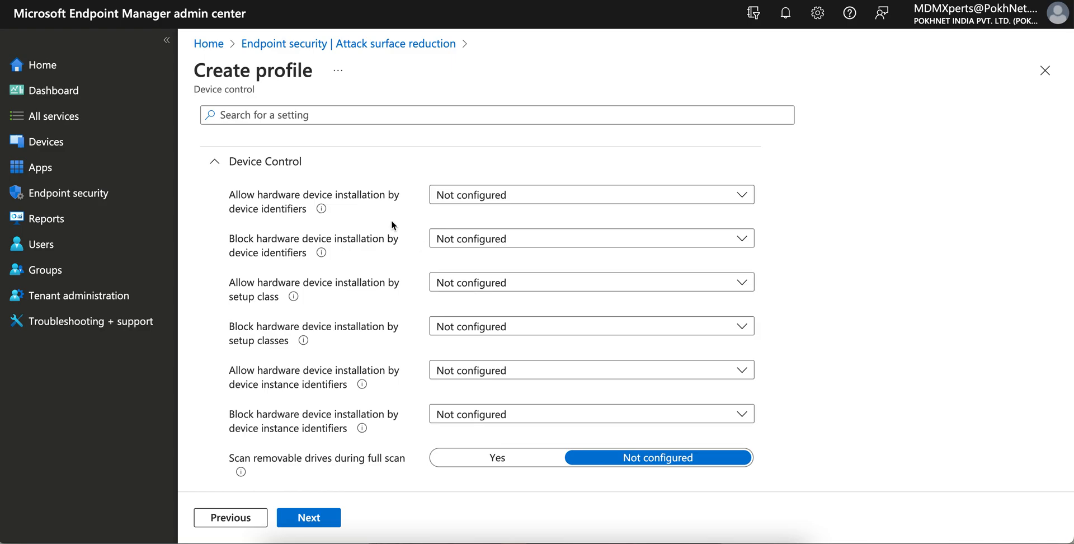
mouse_move(349, 358)
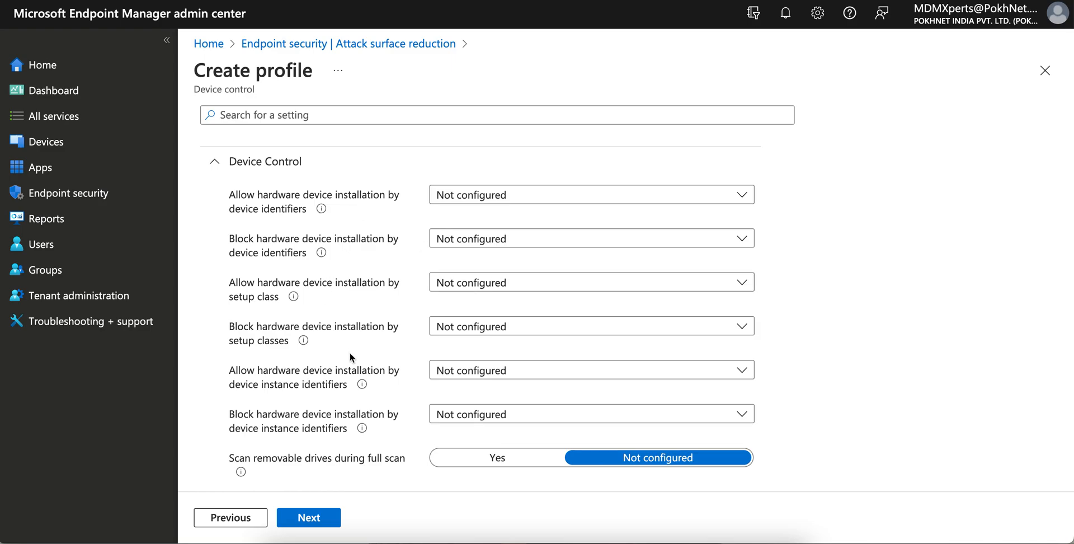
mouse_move(372, 223)
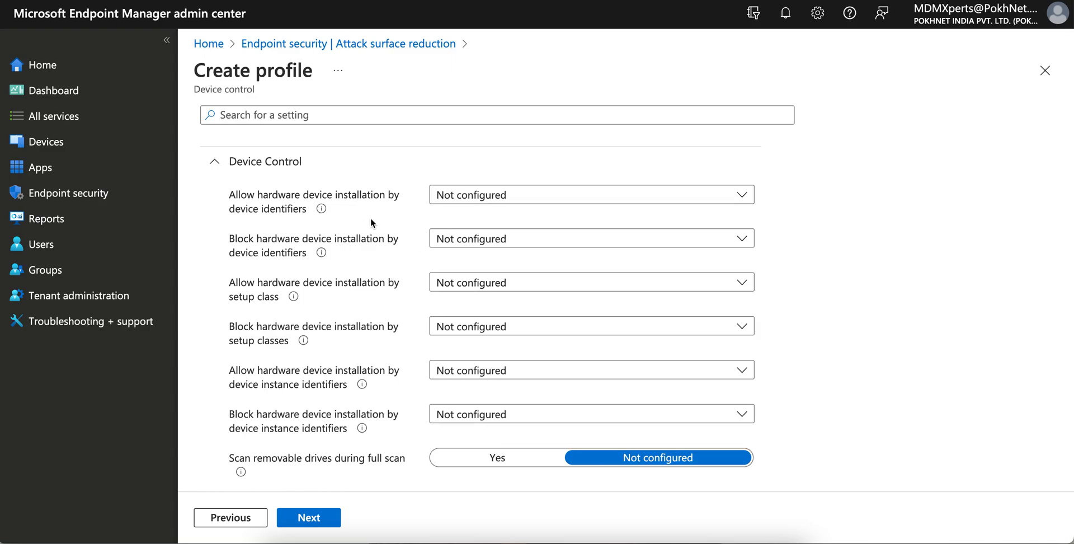
mouse_move(420, 207)
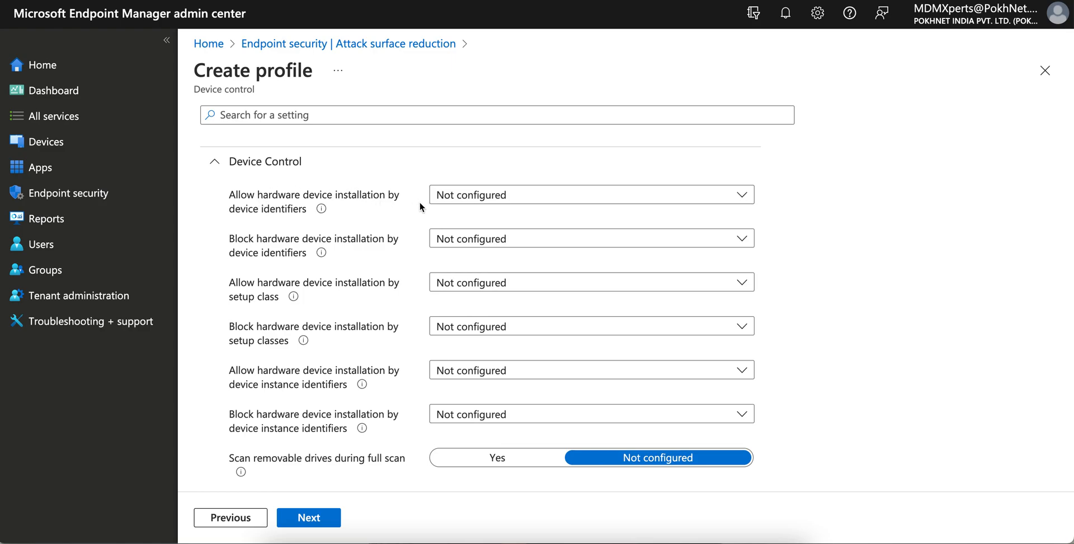
scroll("down", 3)
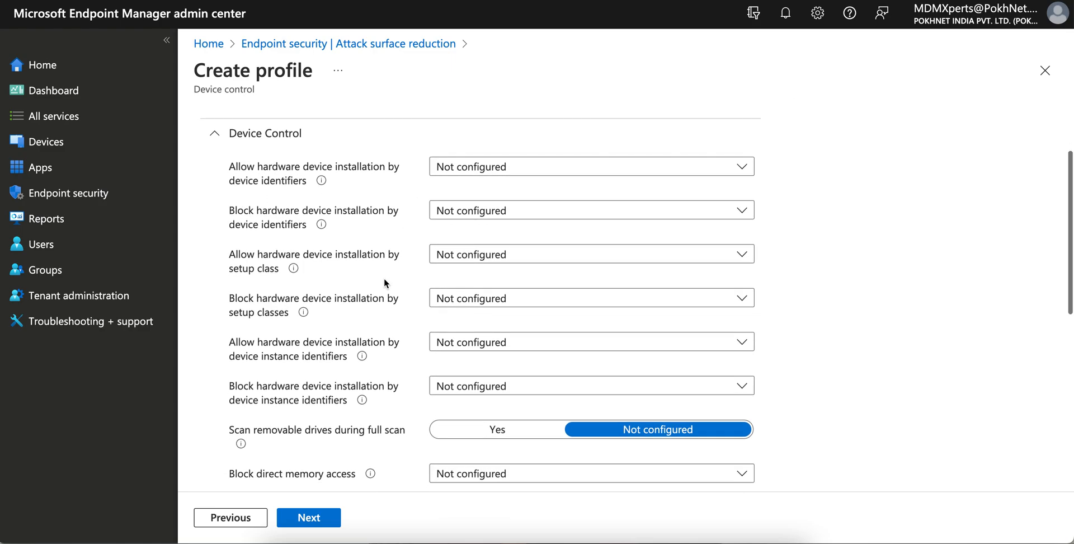
scroll("down", 3)
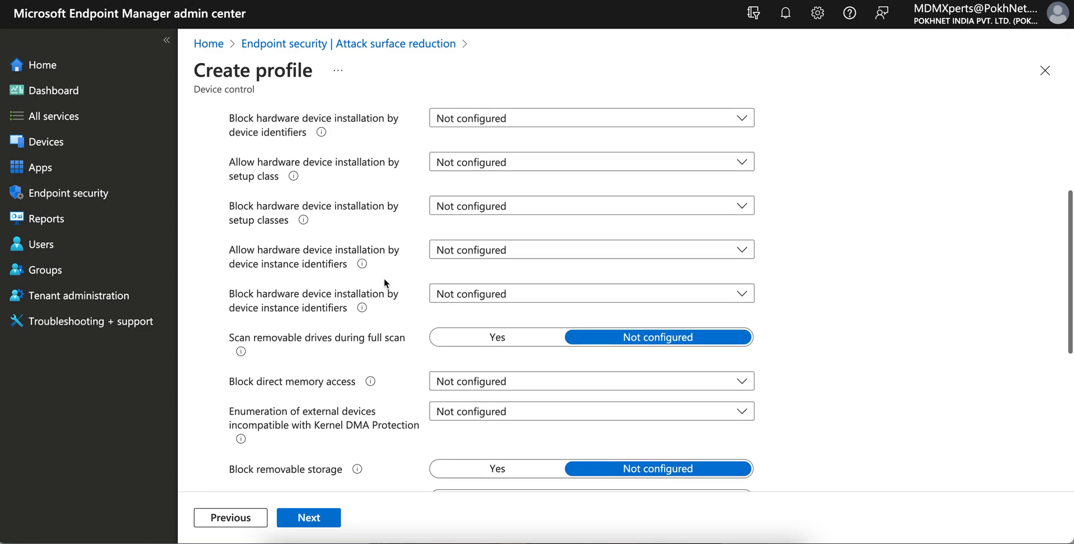
scroll("down", 3)
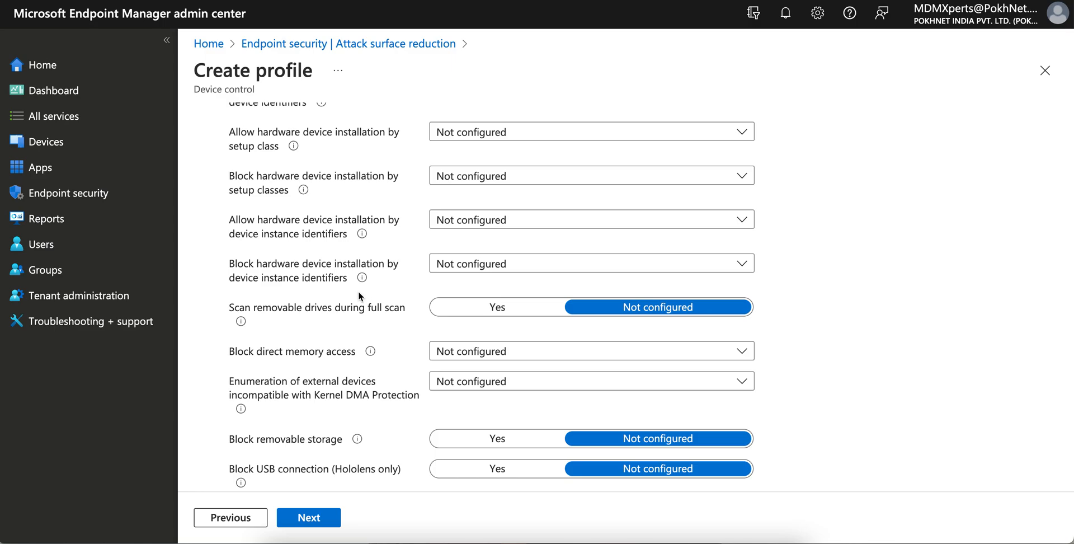
mouse_move(288, 317)
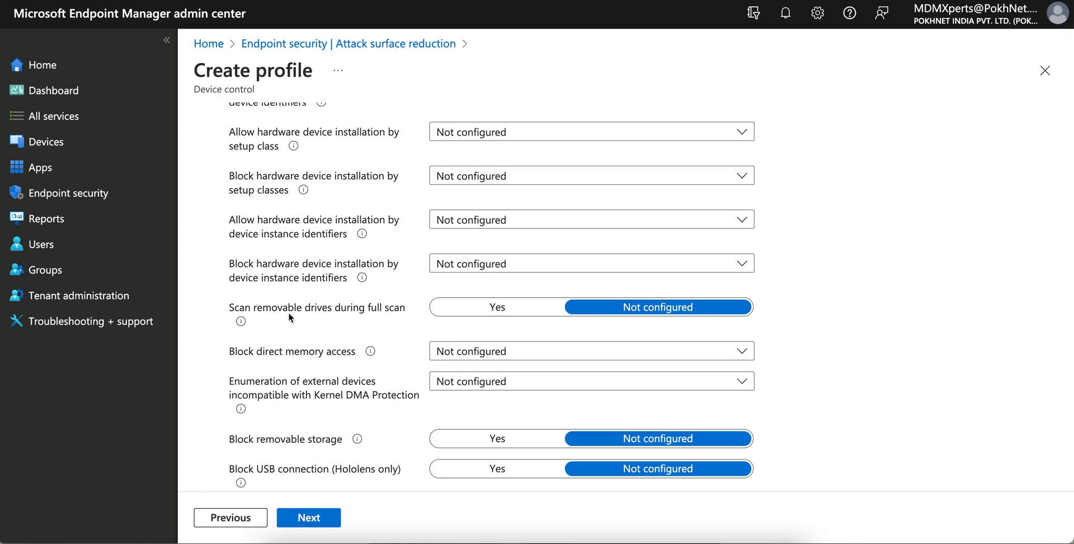
mouse_move(278, 327)
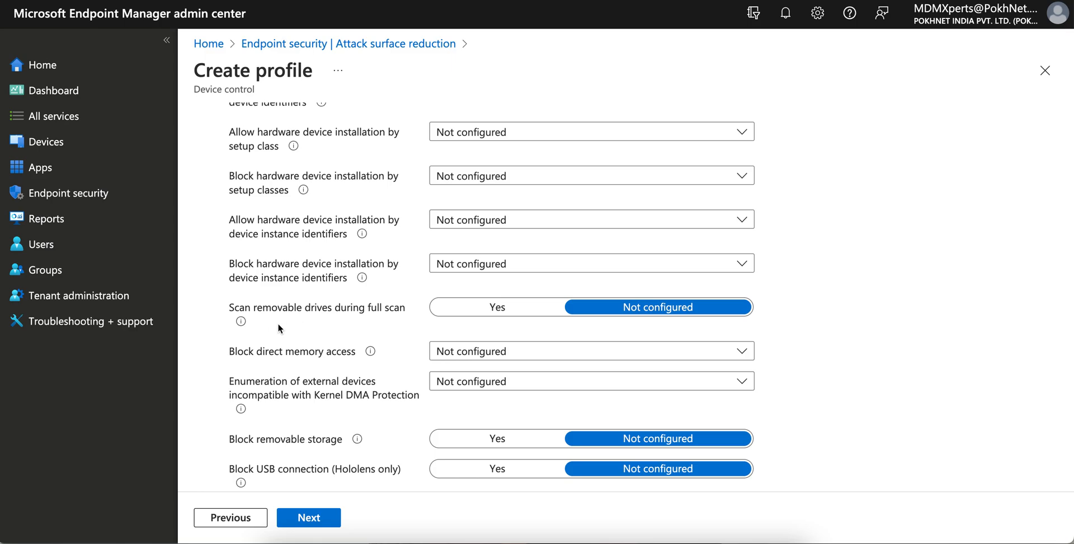
mouse_move(240, 321)
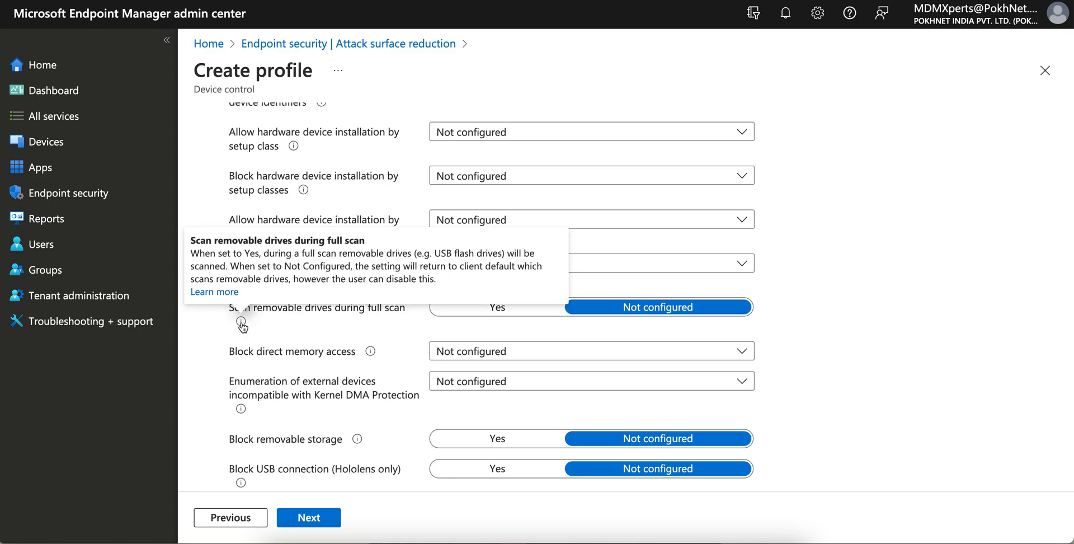
mouse_move(330, 324)
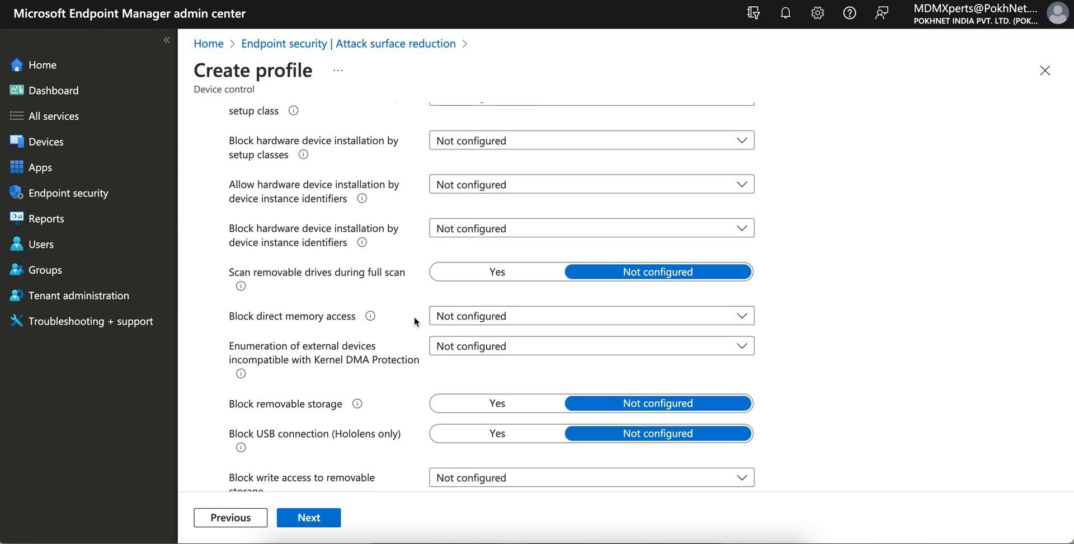
scroll("down", 3)
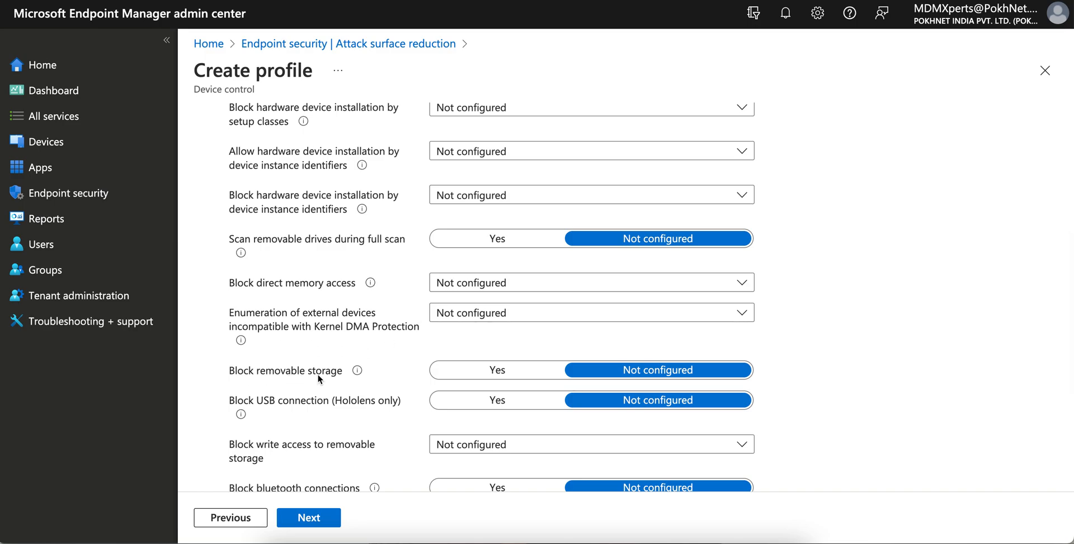
mouse_move(356, 370)
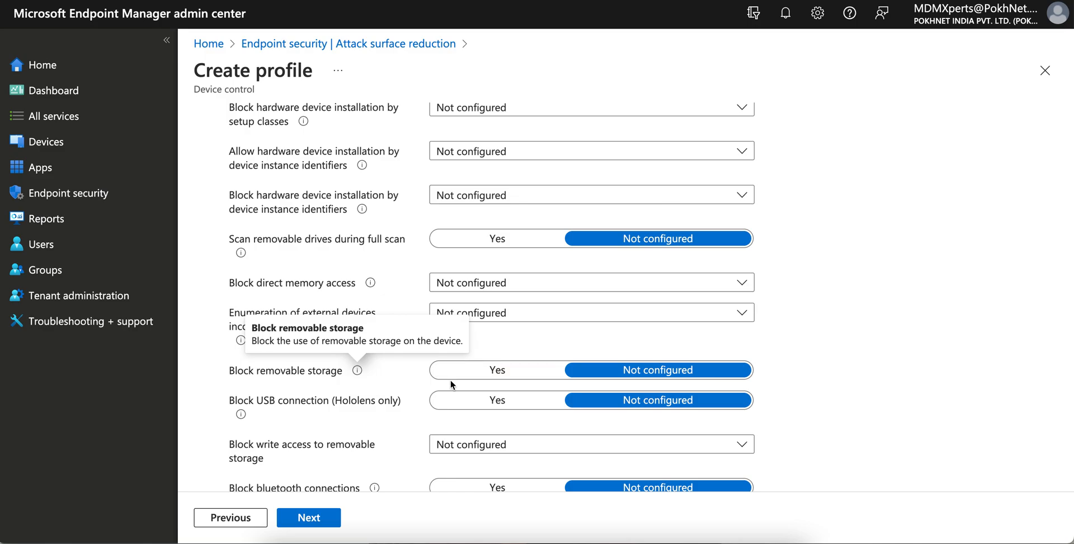
left_click(497, 369)
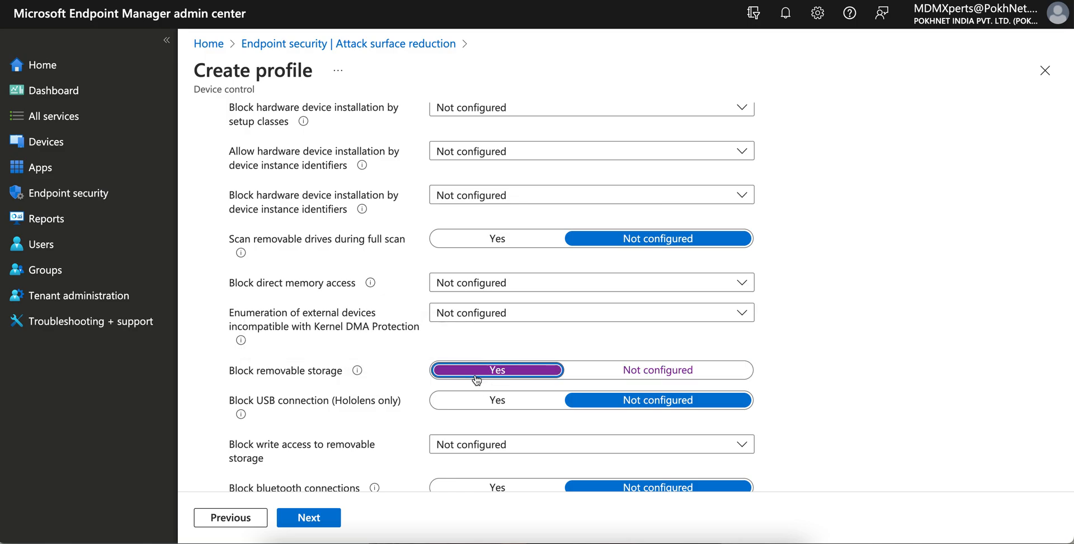
mouse_move(318, 414)
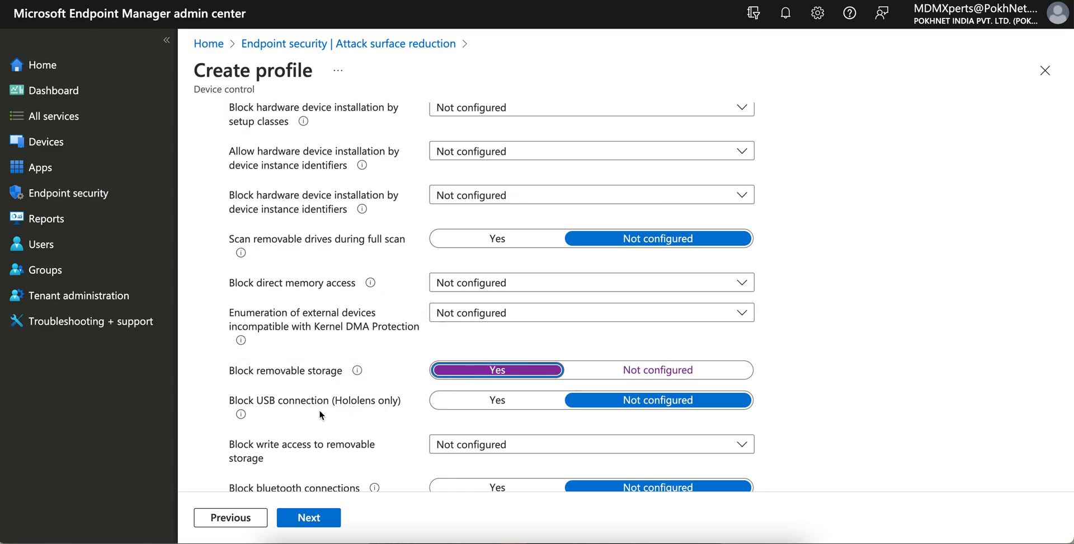
mouse_move(241, 415)
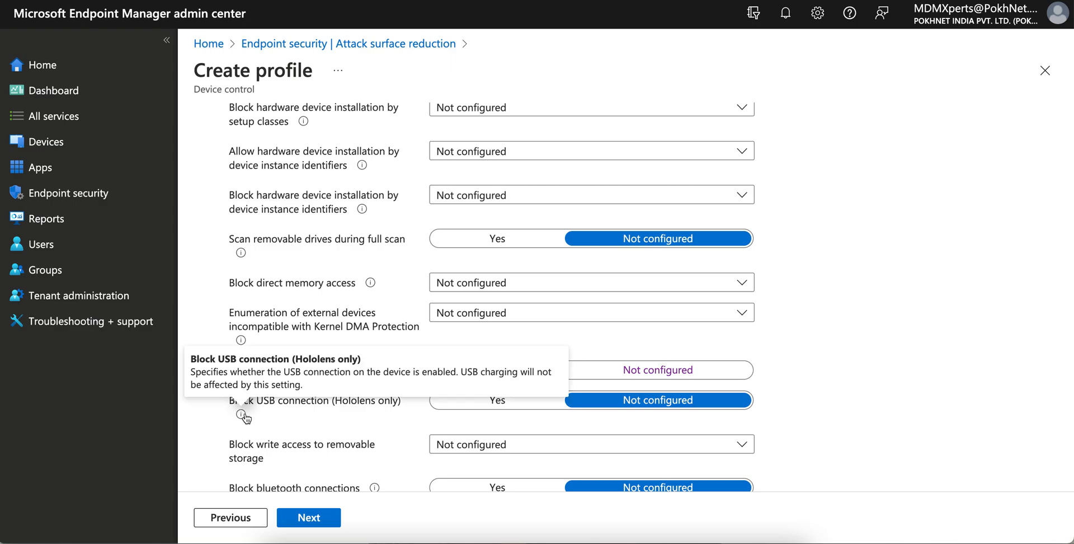
left_click(495, 370)
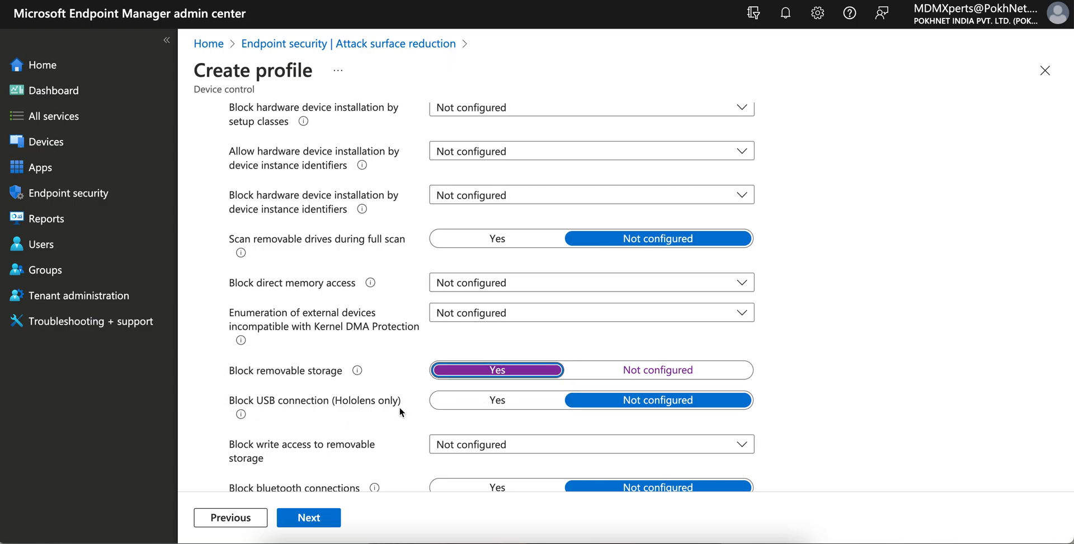
scroll("down", 3)
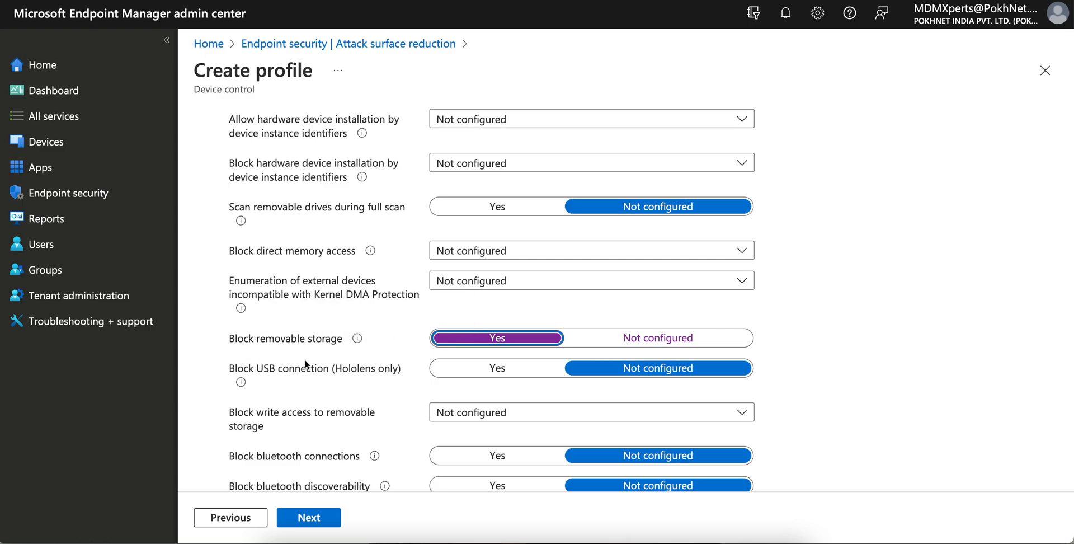
mouse_move(335, 337)
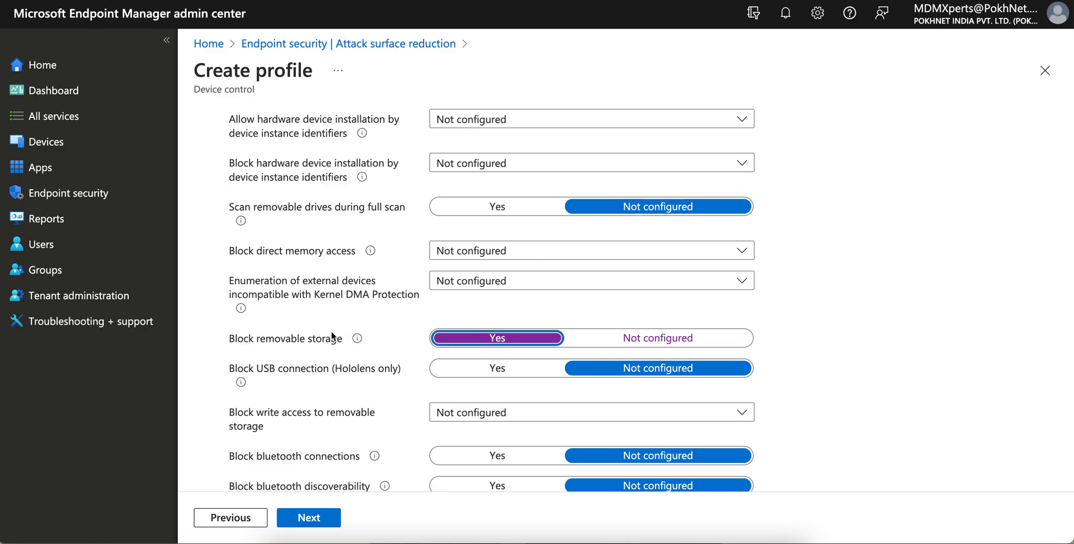
mouse_move(623, 338)
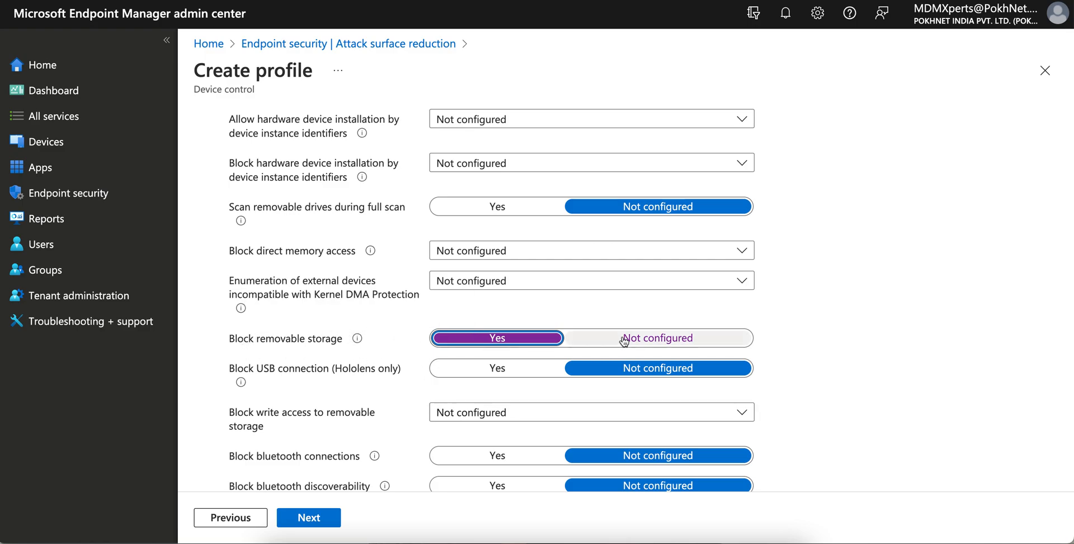
left_click(589, 411)
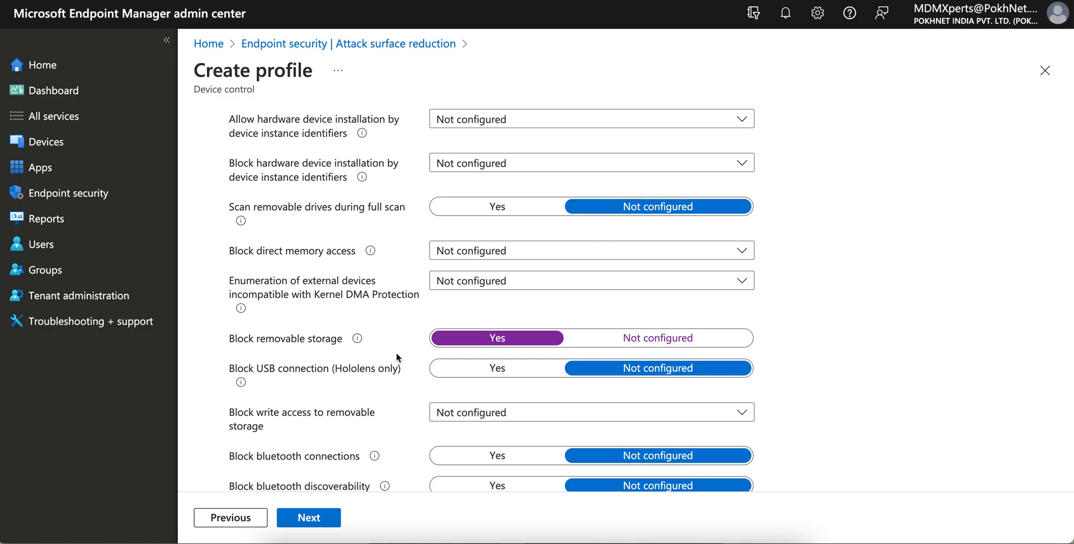
scroll("down", 3)
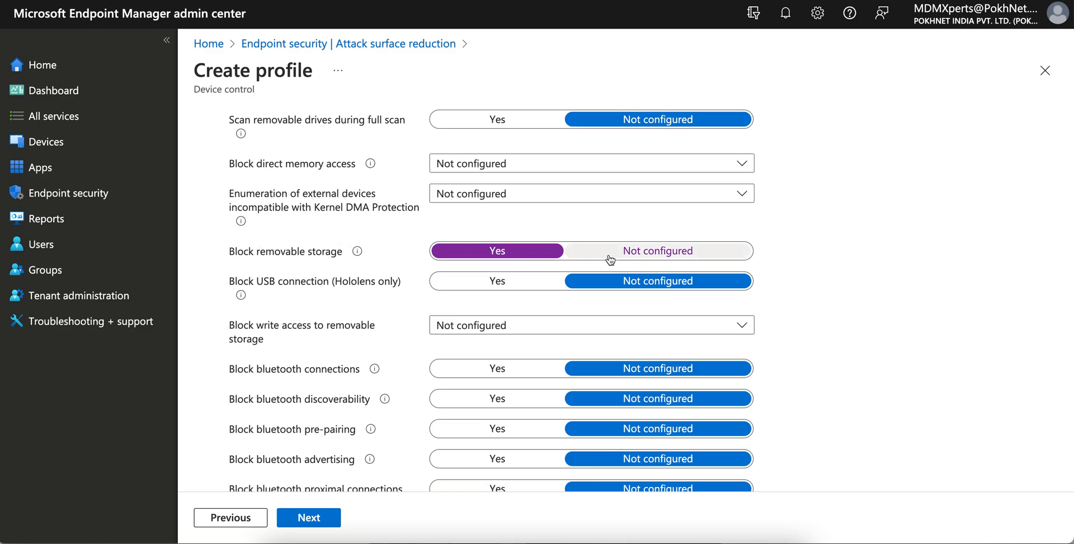
left_click(591, 324)
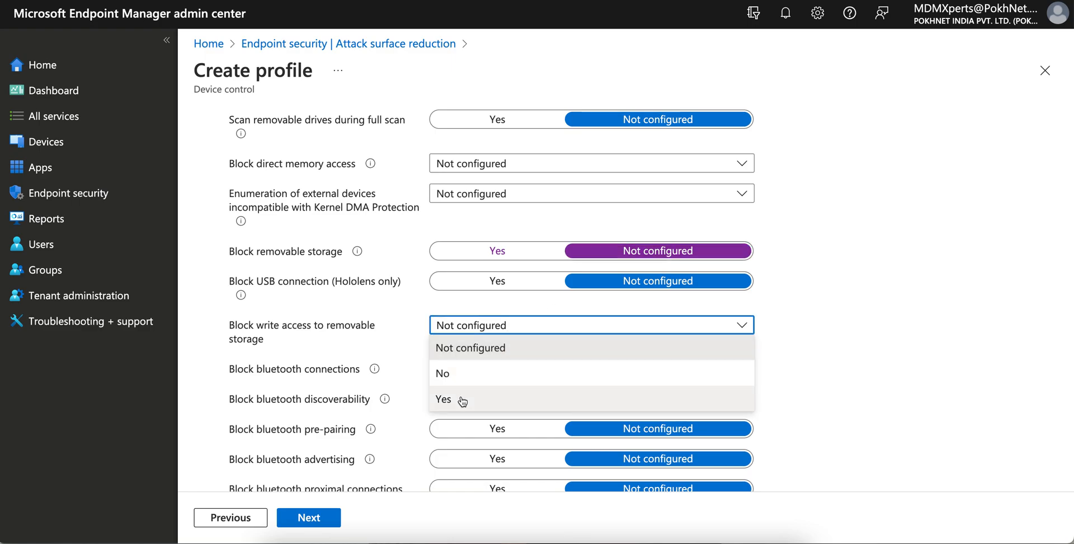
left_click(443, 400)
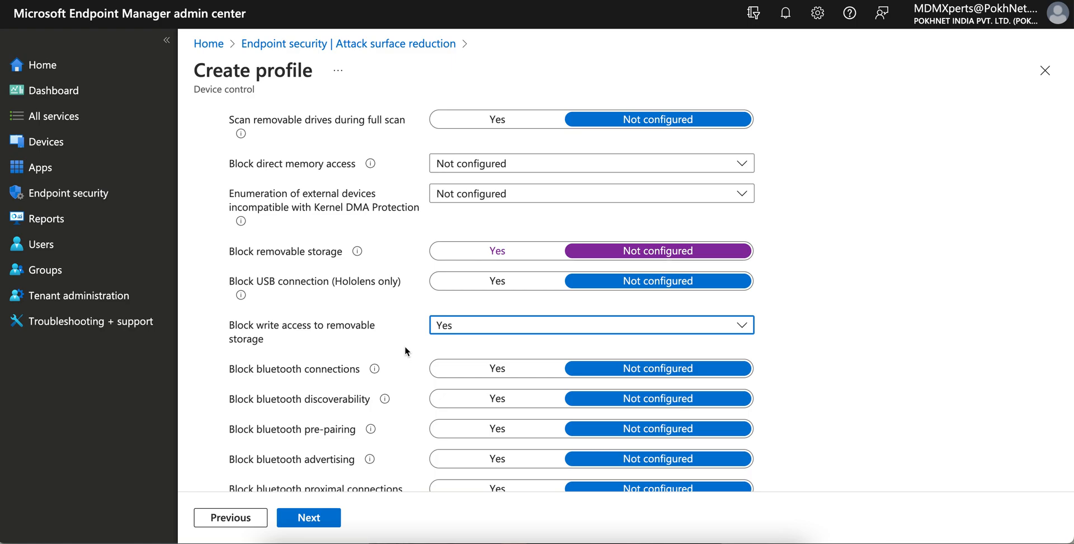
mouse_move(499, 251)
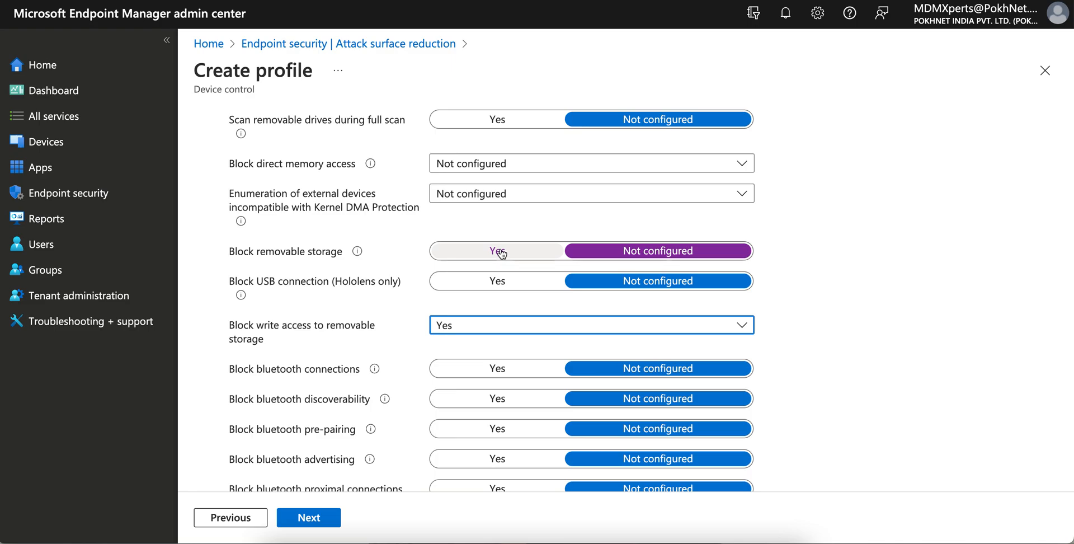
left_click(497, 250)
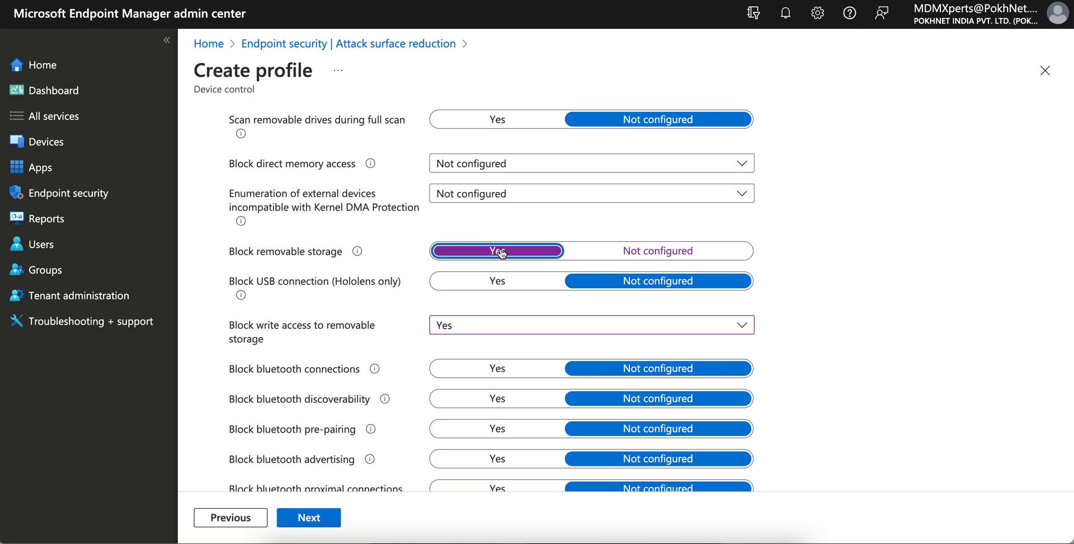
left_click(590, 324)
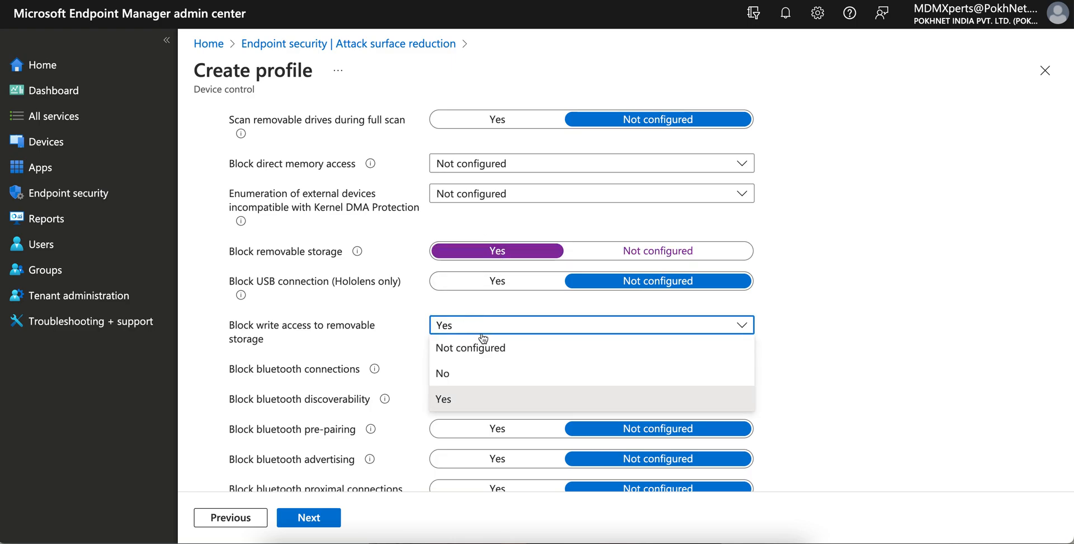
left_click(470, 347)
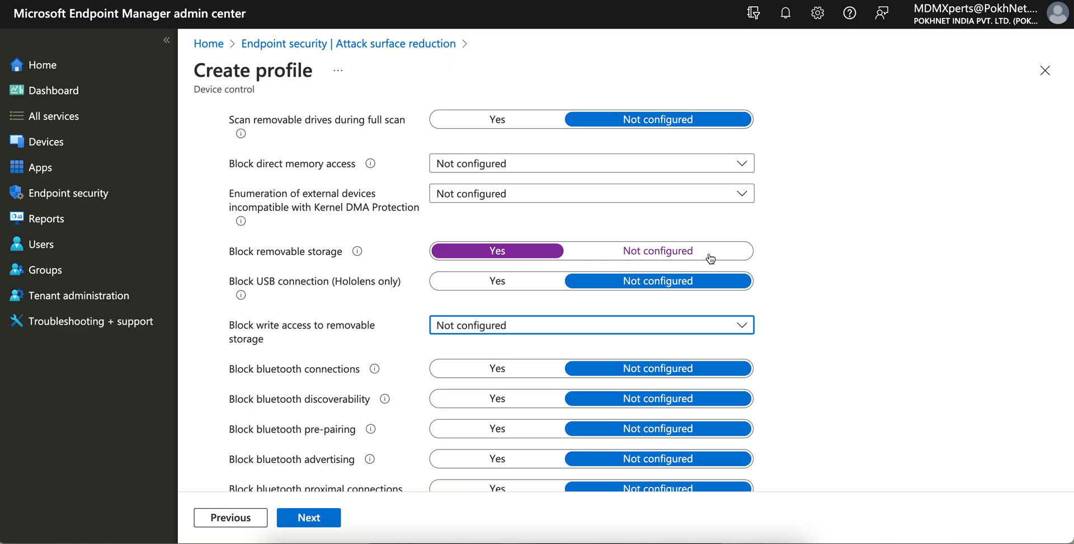
scroll("down", 3)
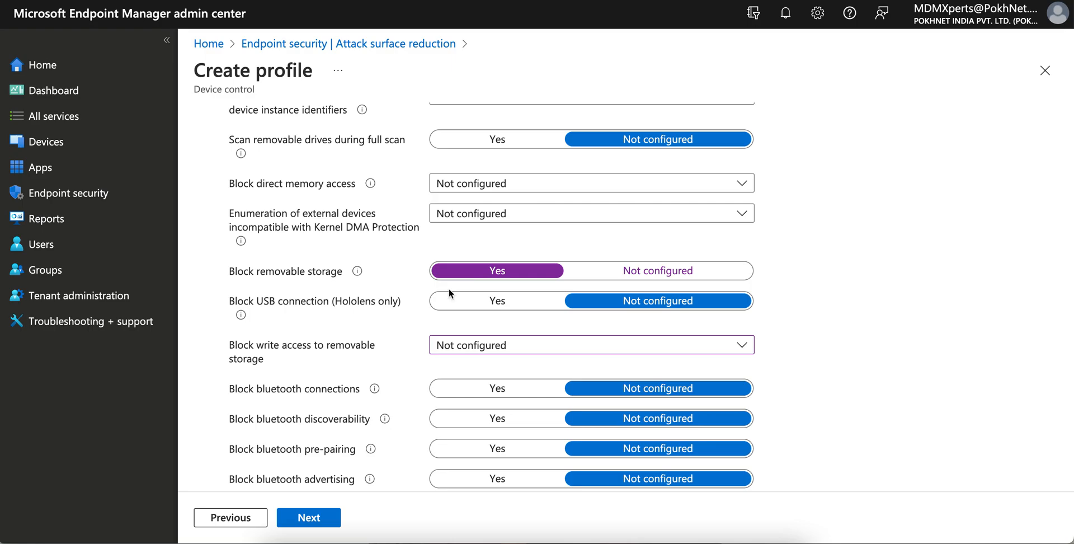
Keep only the Default scope tag and assign the profile to All devices
left_click(307, 517)
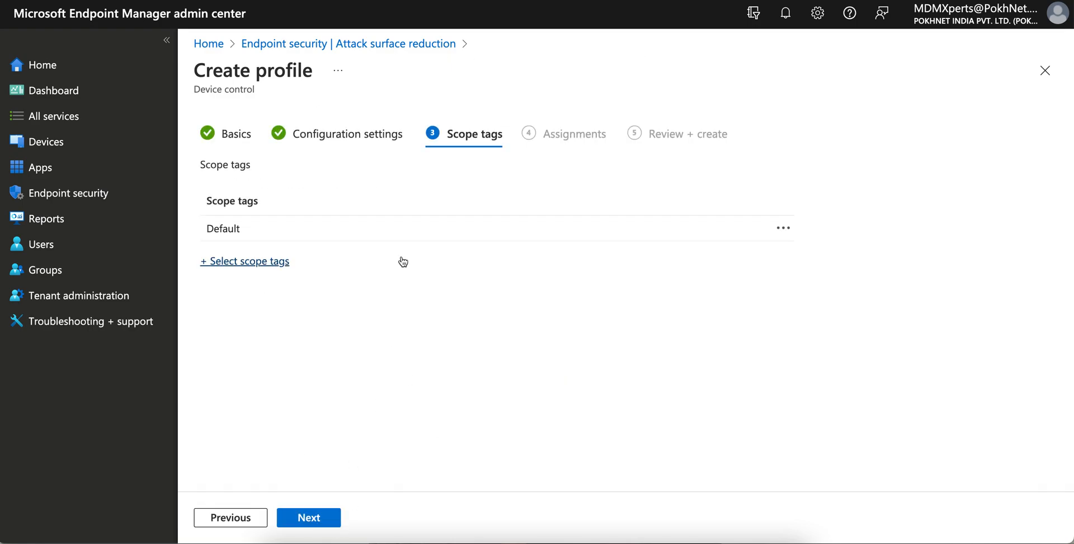
left_click(244, 261)
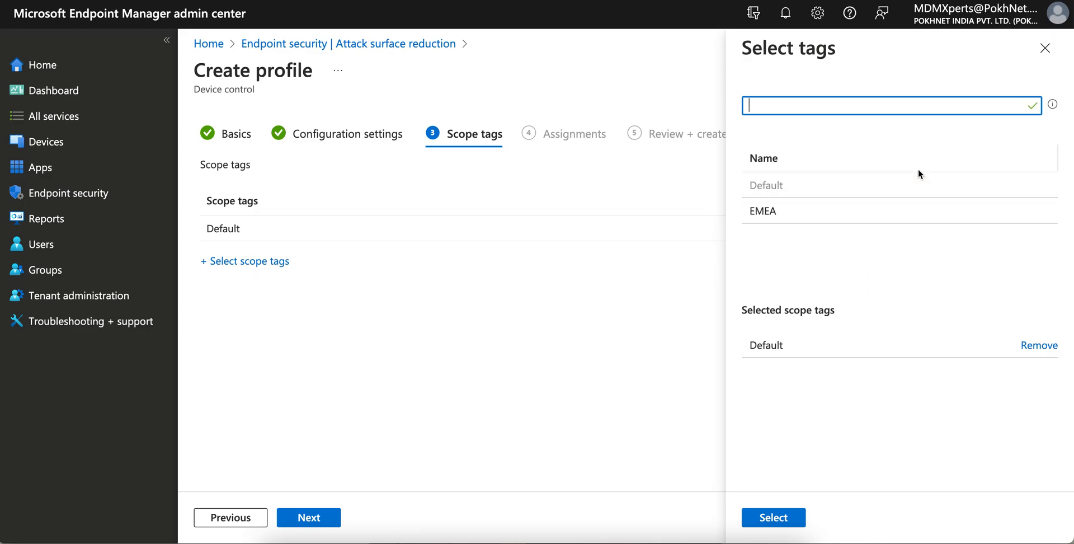
mouse_move(921, 306)
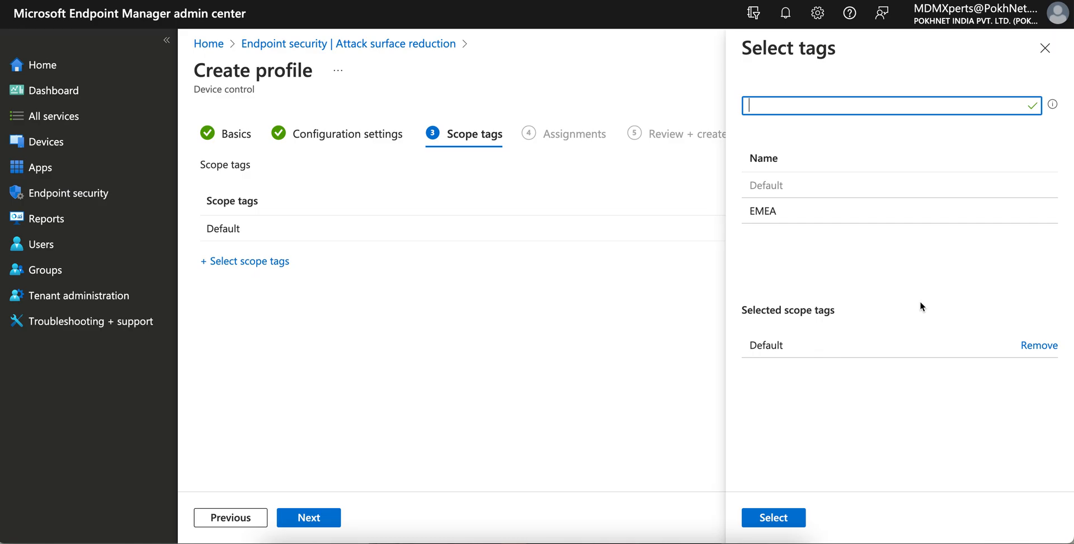
mouse_move(1004, 199)
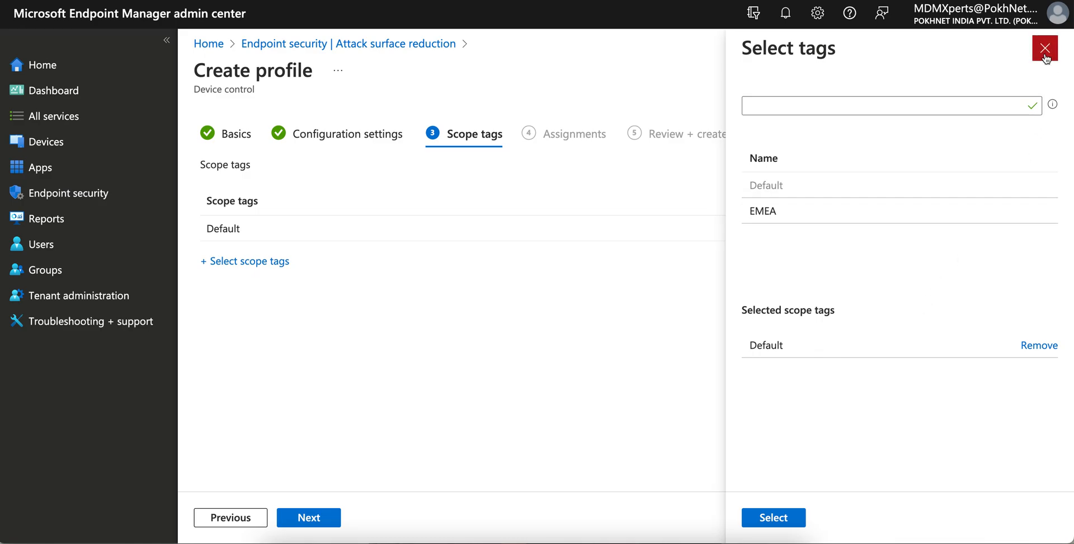
left_click(1043, 48)
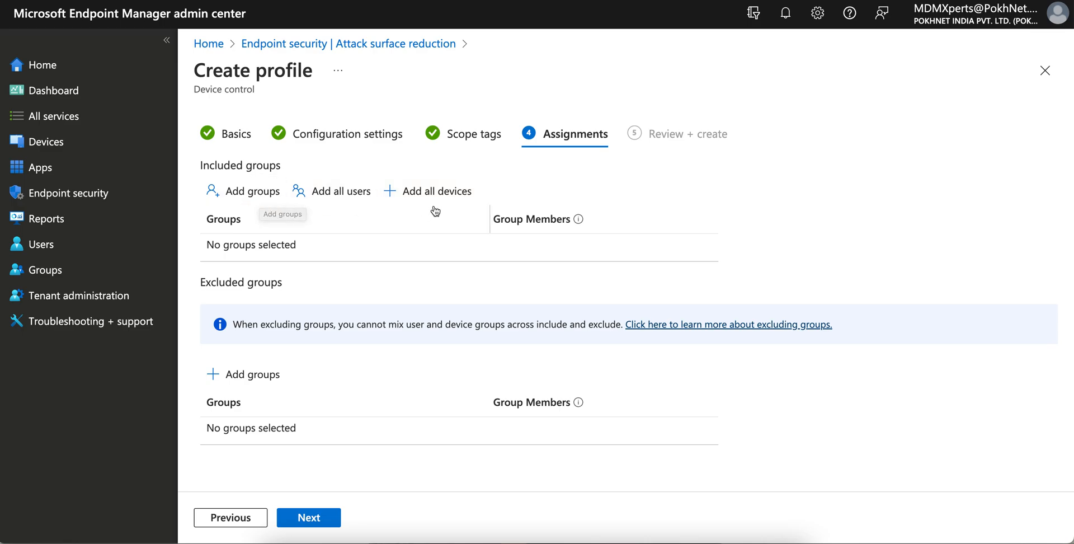
mouse_move(434, 190)
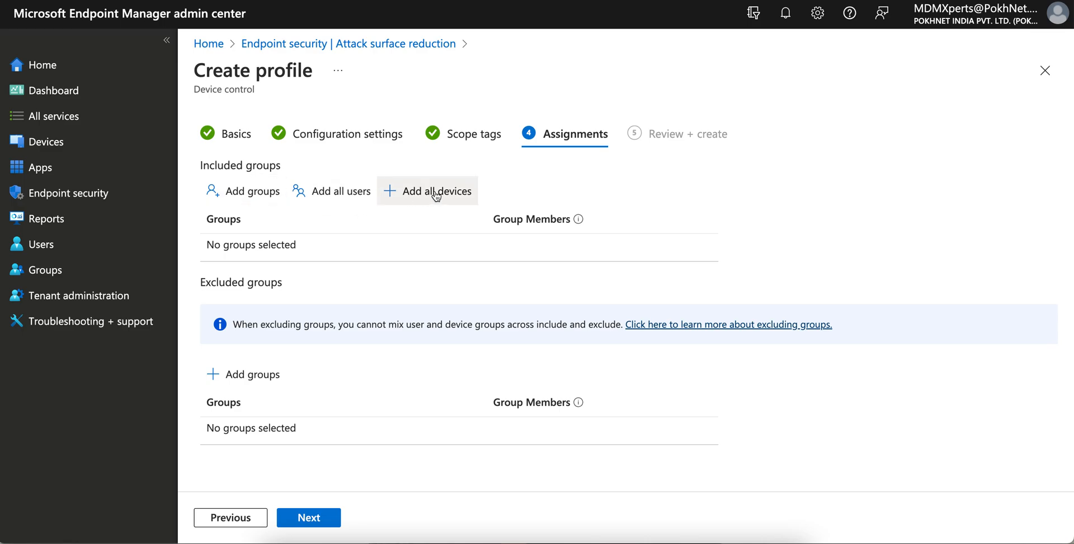
left_click(428, 190)
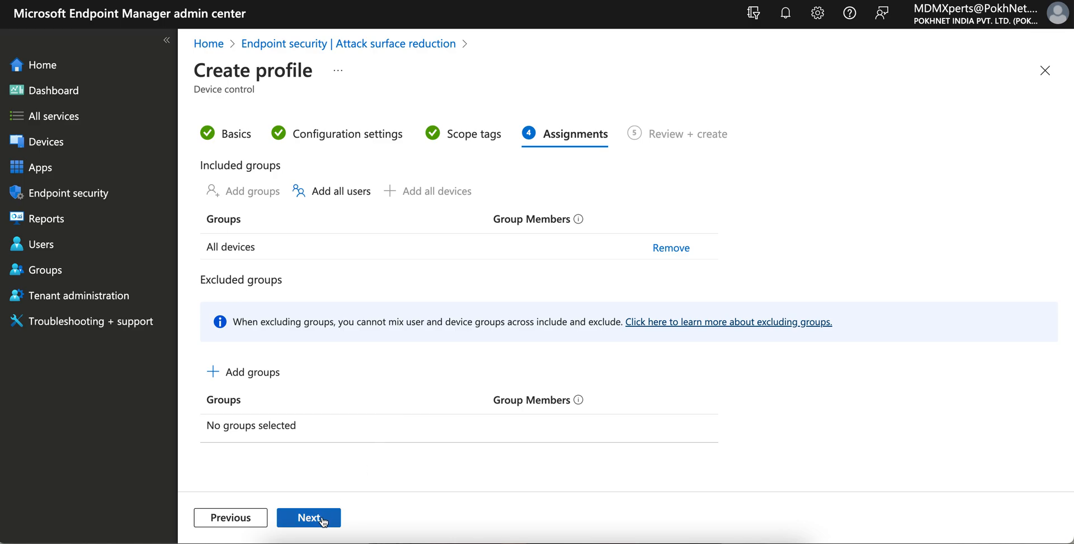
left_click(308, 517)
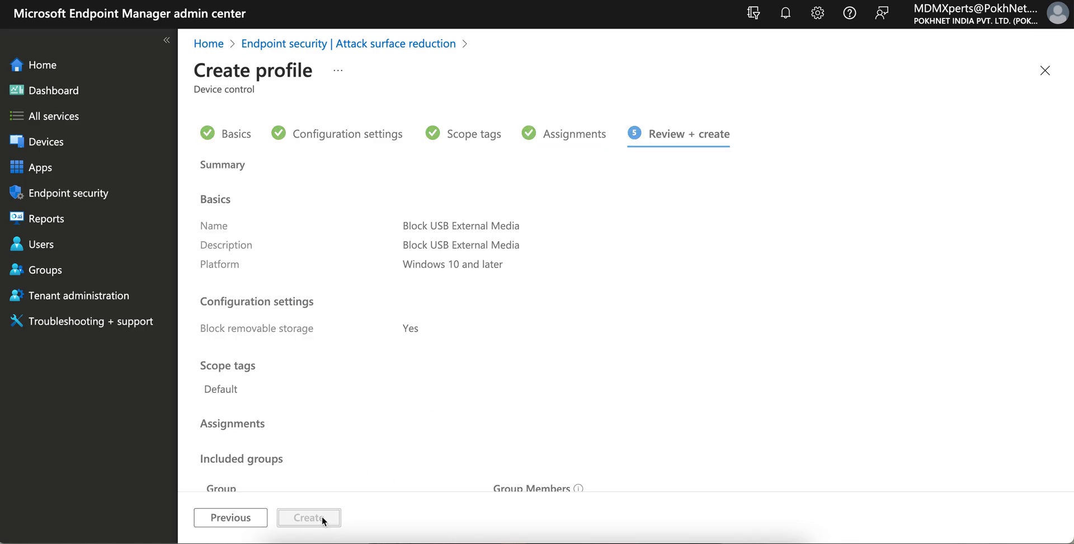
Create the Block USB External Media policy and confirm it in the Attack surface reduction list
left_click(308, 517)
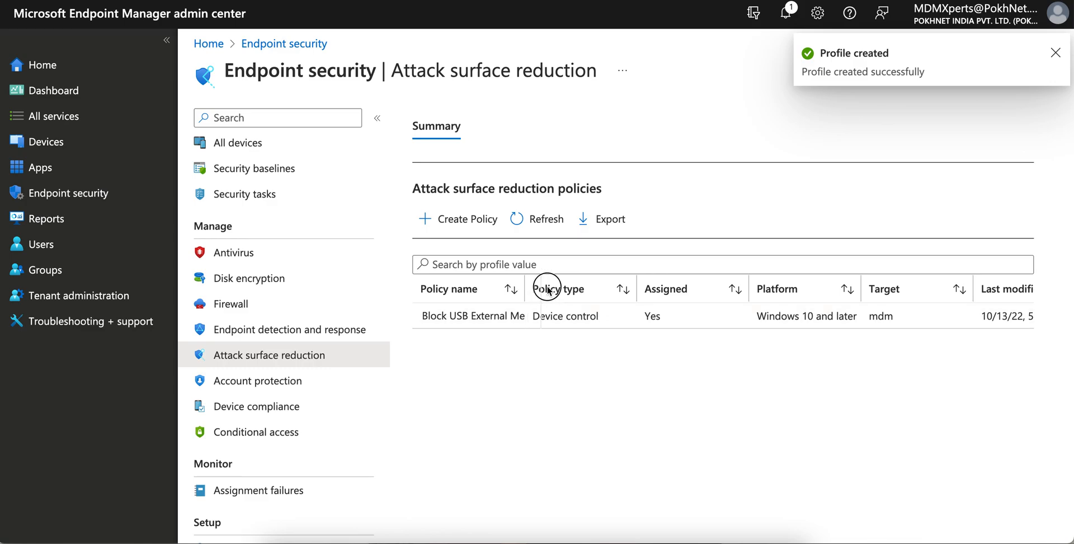
left_click(1055, 52)
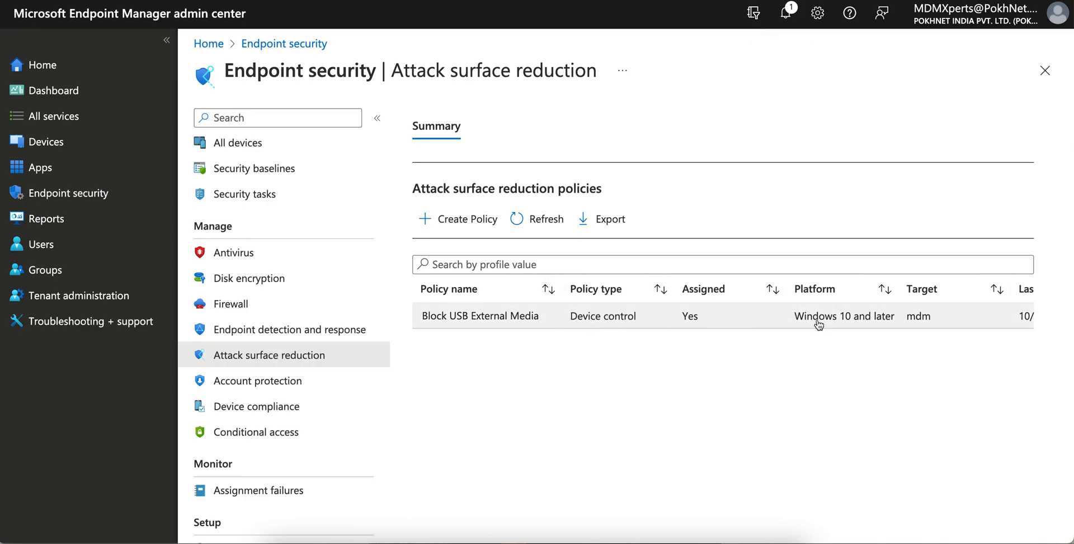
mouse_move(725, 397)
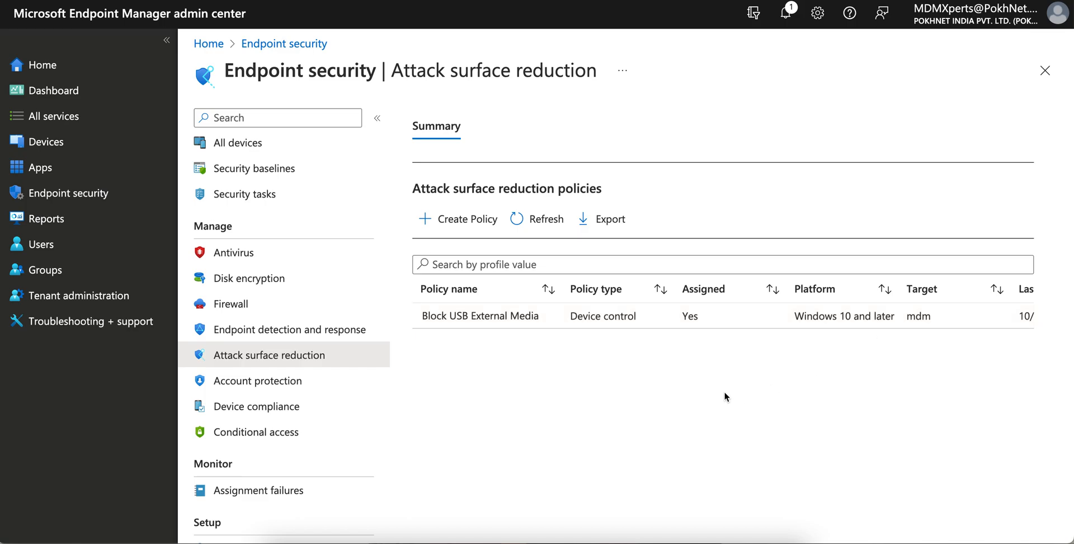